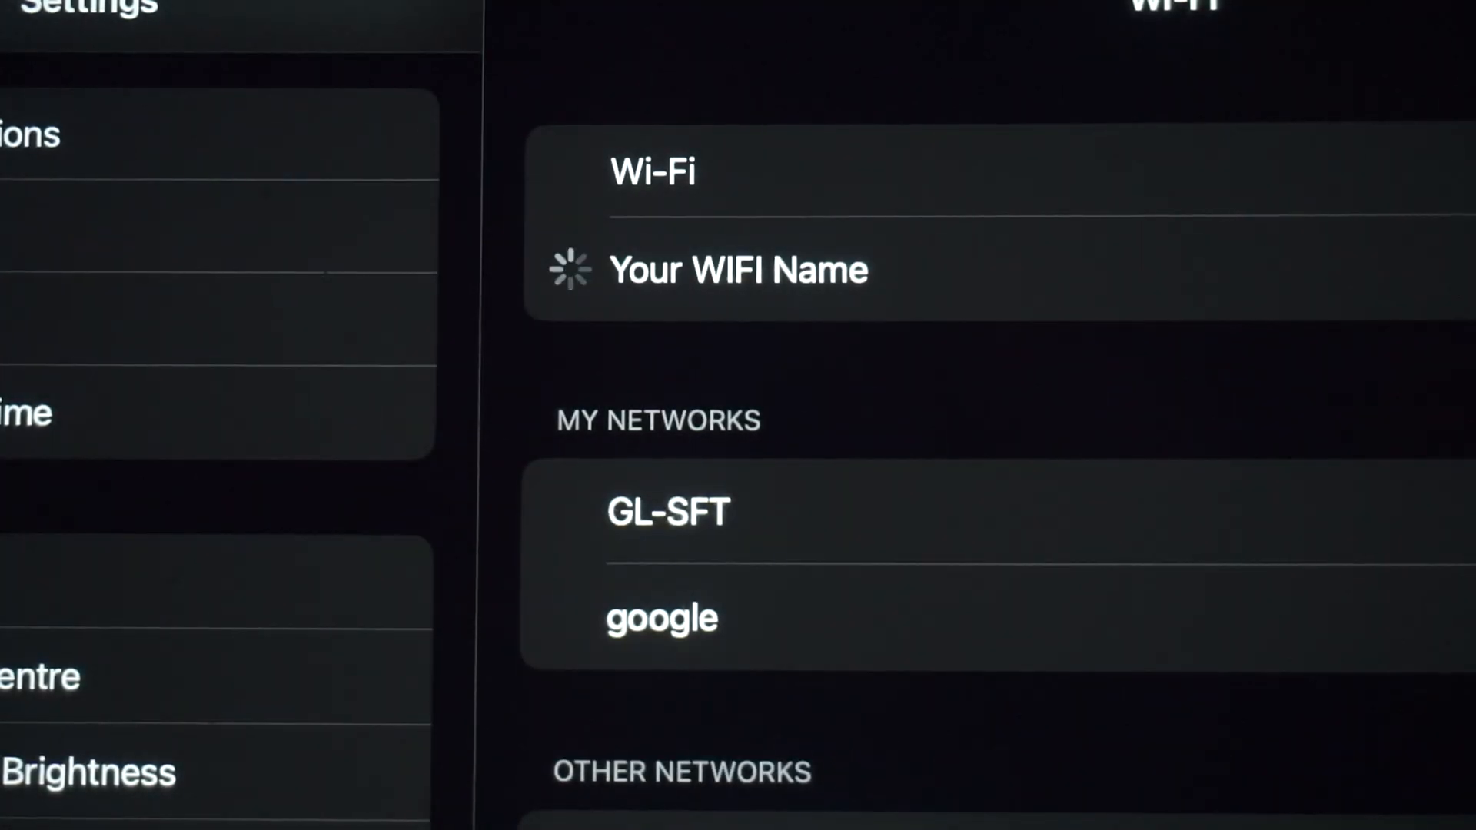
# Connect the iPad to the 'Your WIFI Name' Wi-Fi network from Settings.
pyautogui.click(739, 270)
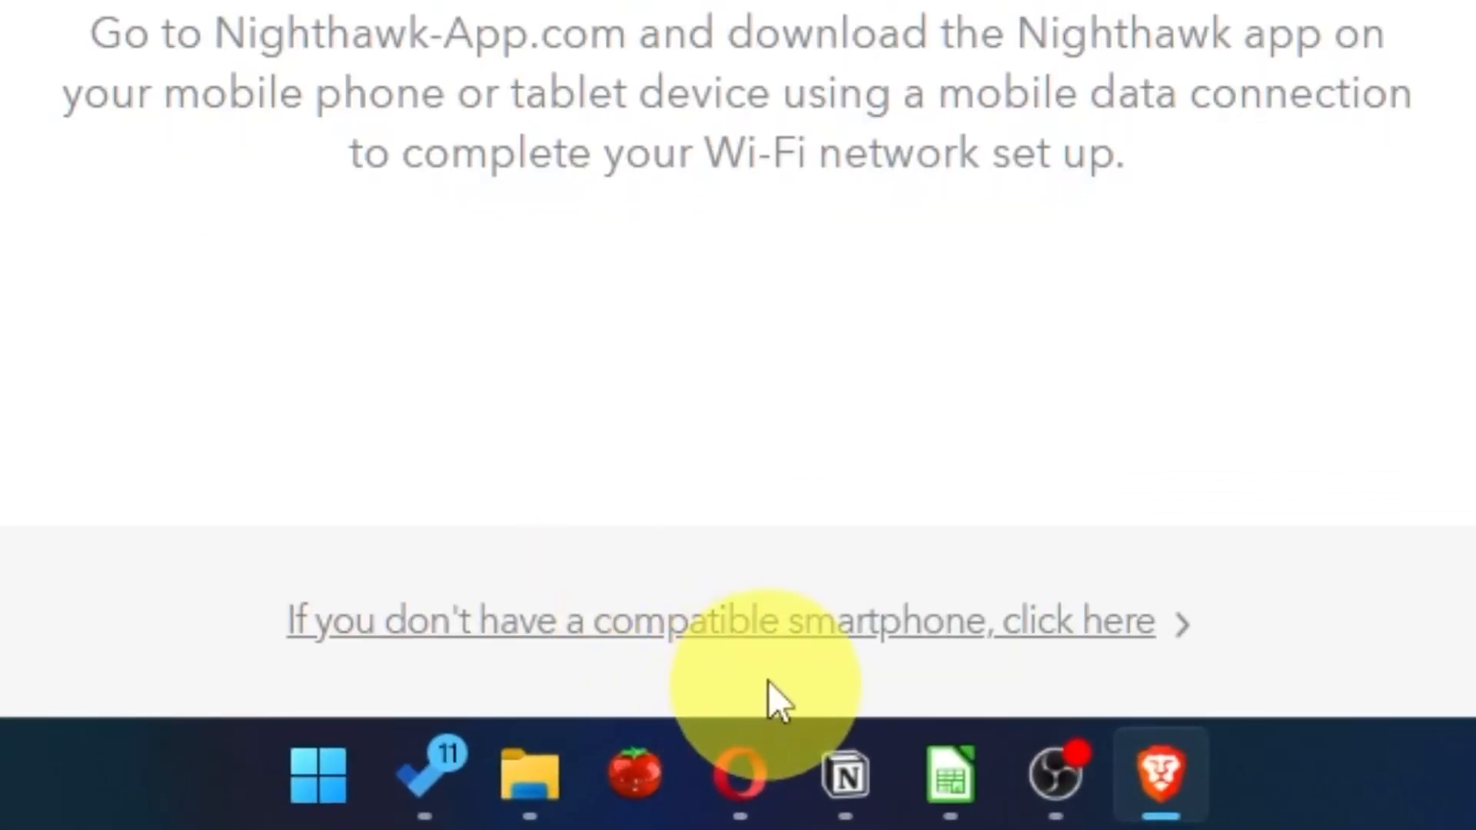
# Skip the smartphone app, accept the NETGEAR terms, and proceed past Welcome and Internet detected.
pyautogui.click(705, 621)
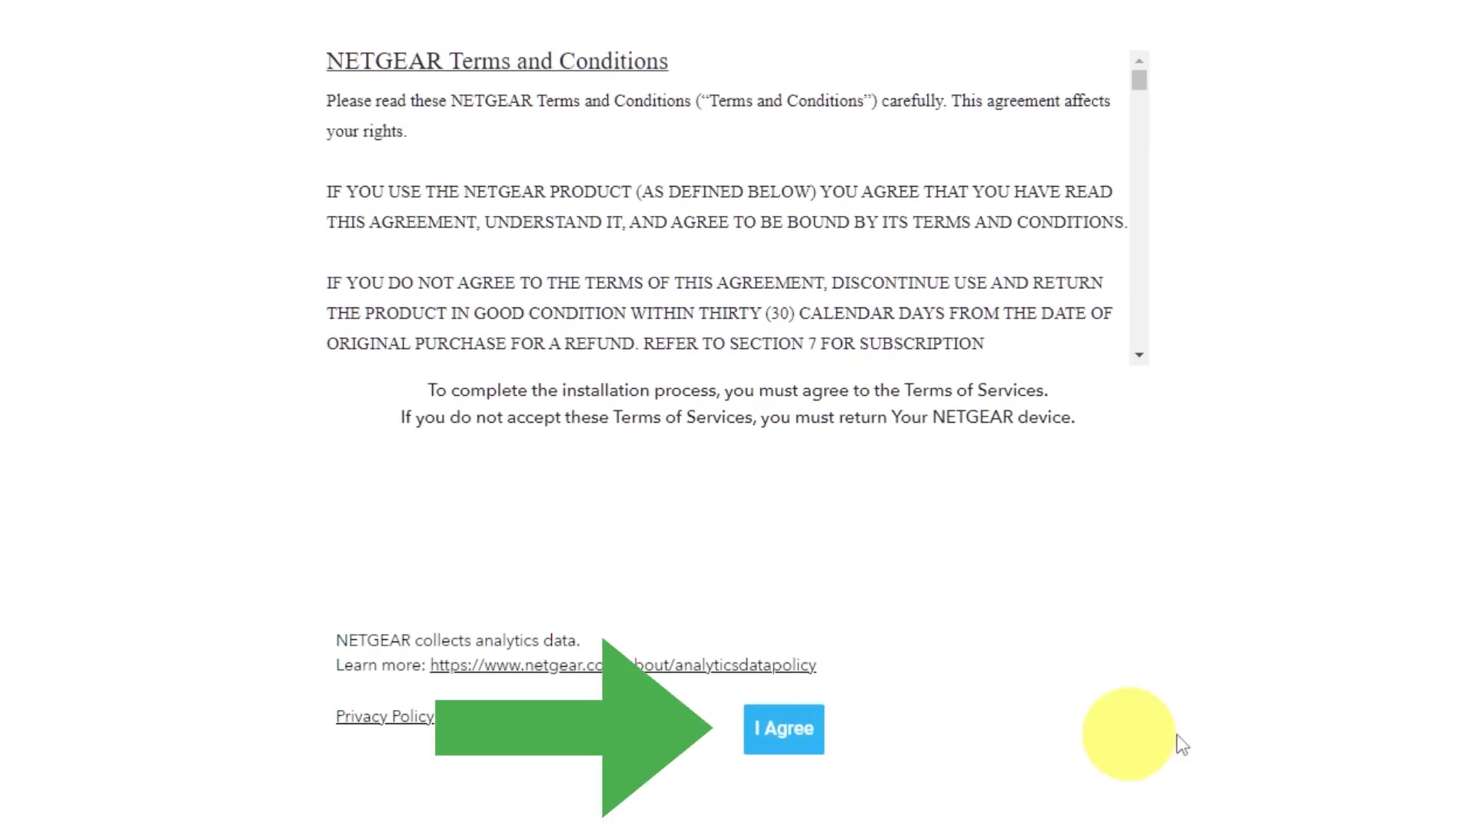
pyautogui.click(783, 729)
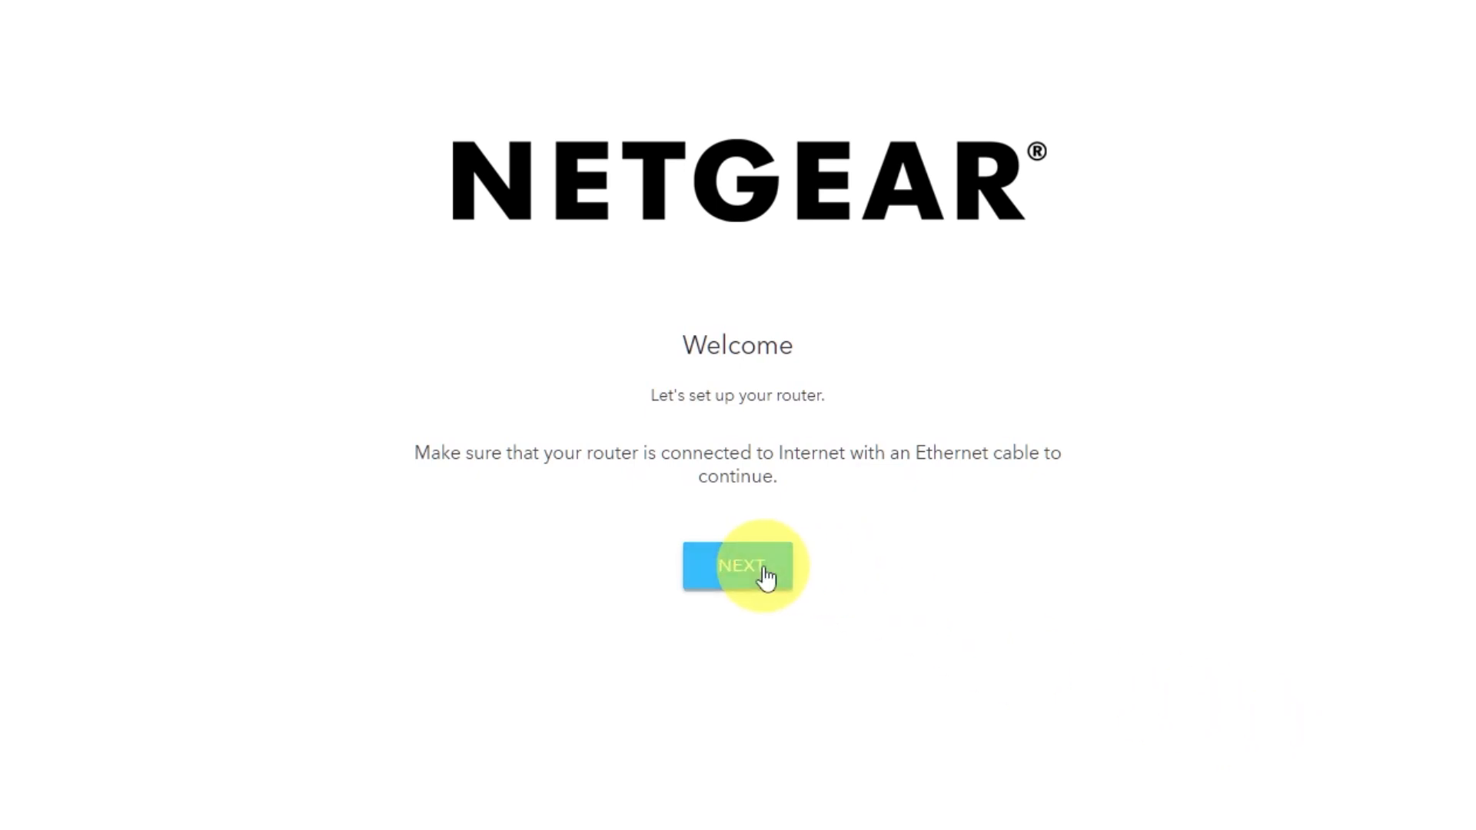
pyautogui.click(737, 565)
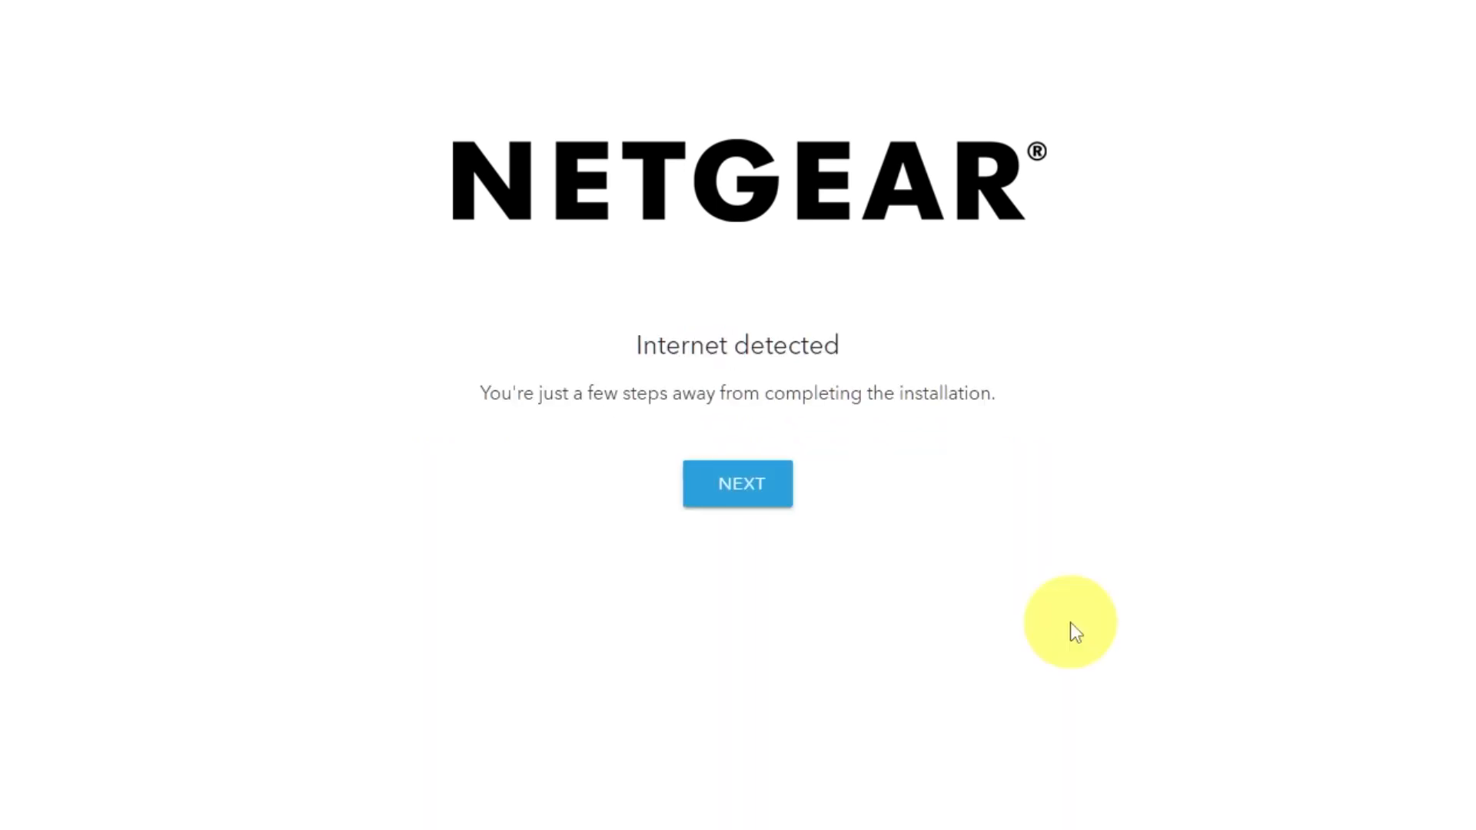
pyautogui.moveTo(1061, 629)
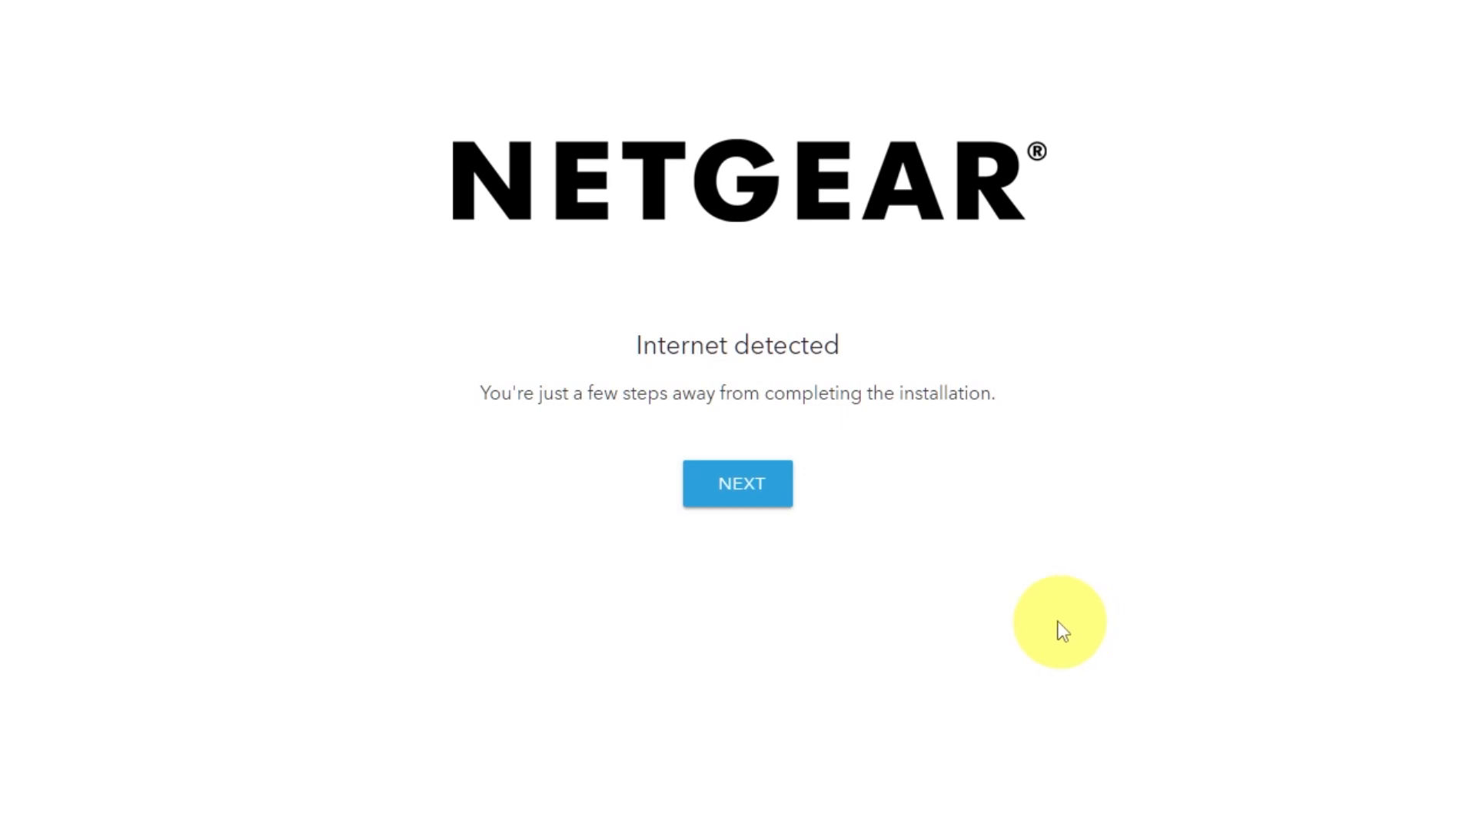
pyautogui.click(737, 483)
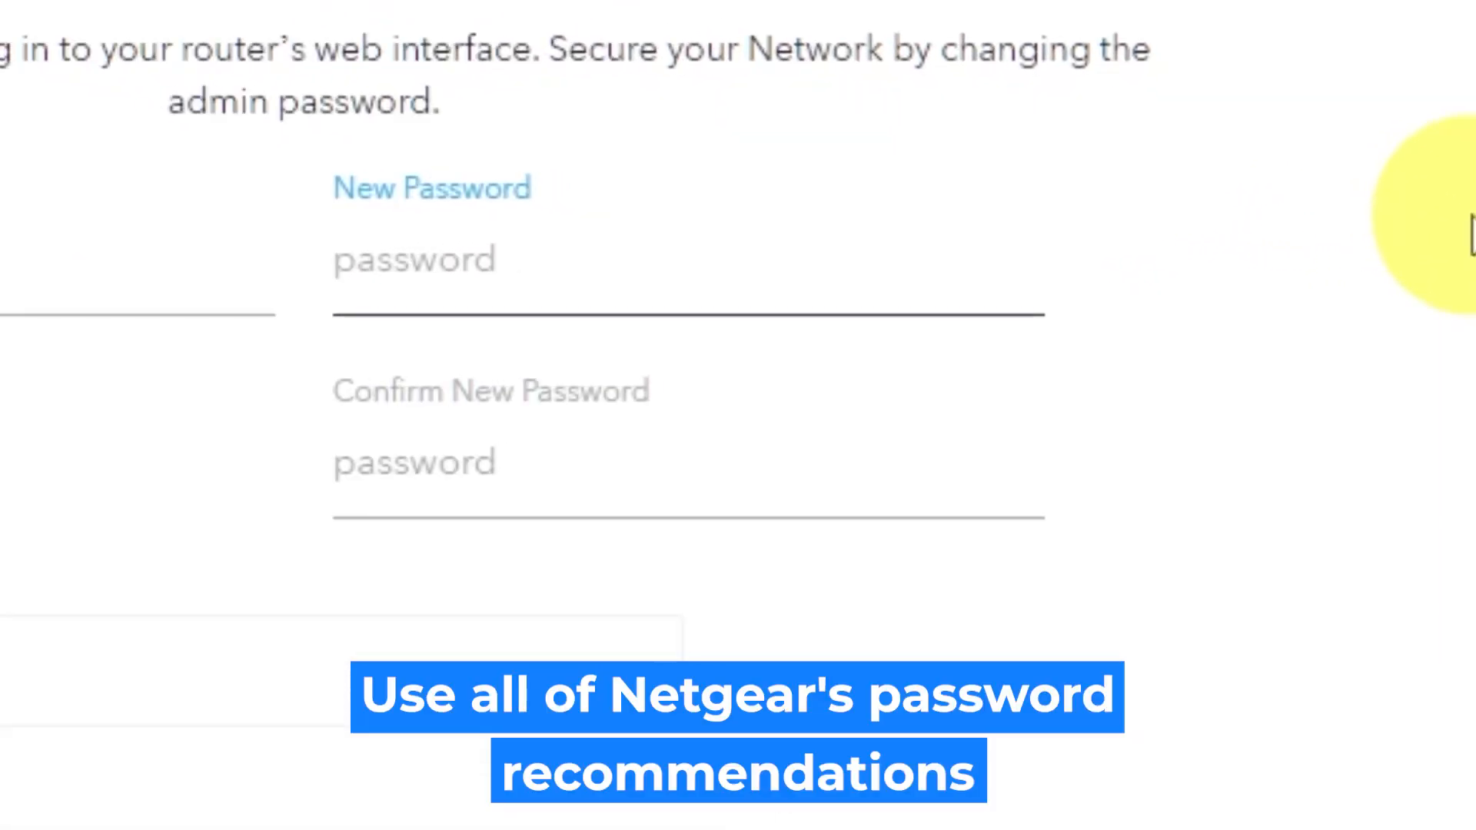
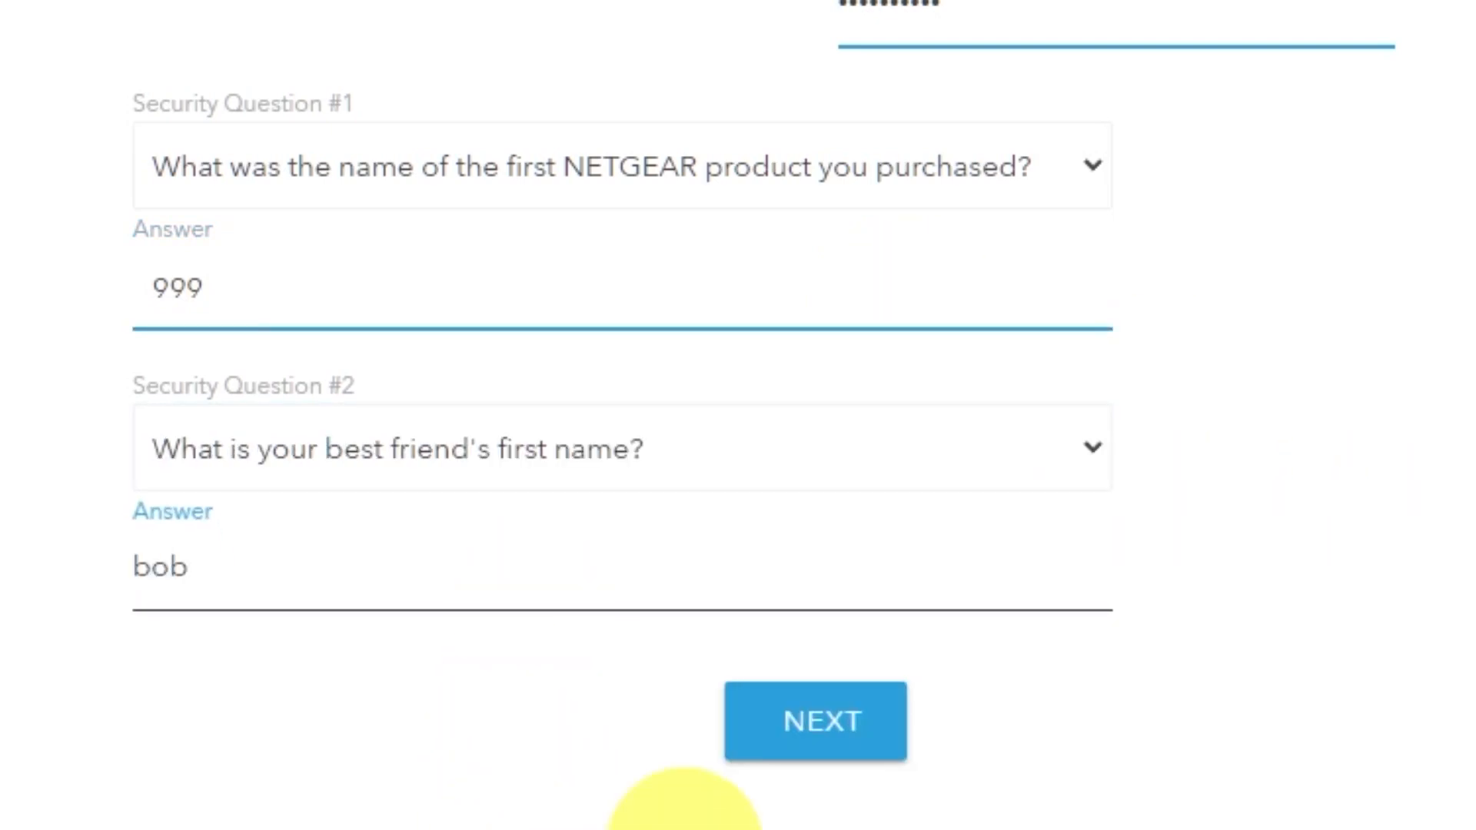
pyautogui.click(814, 721)
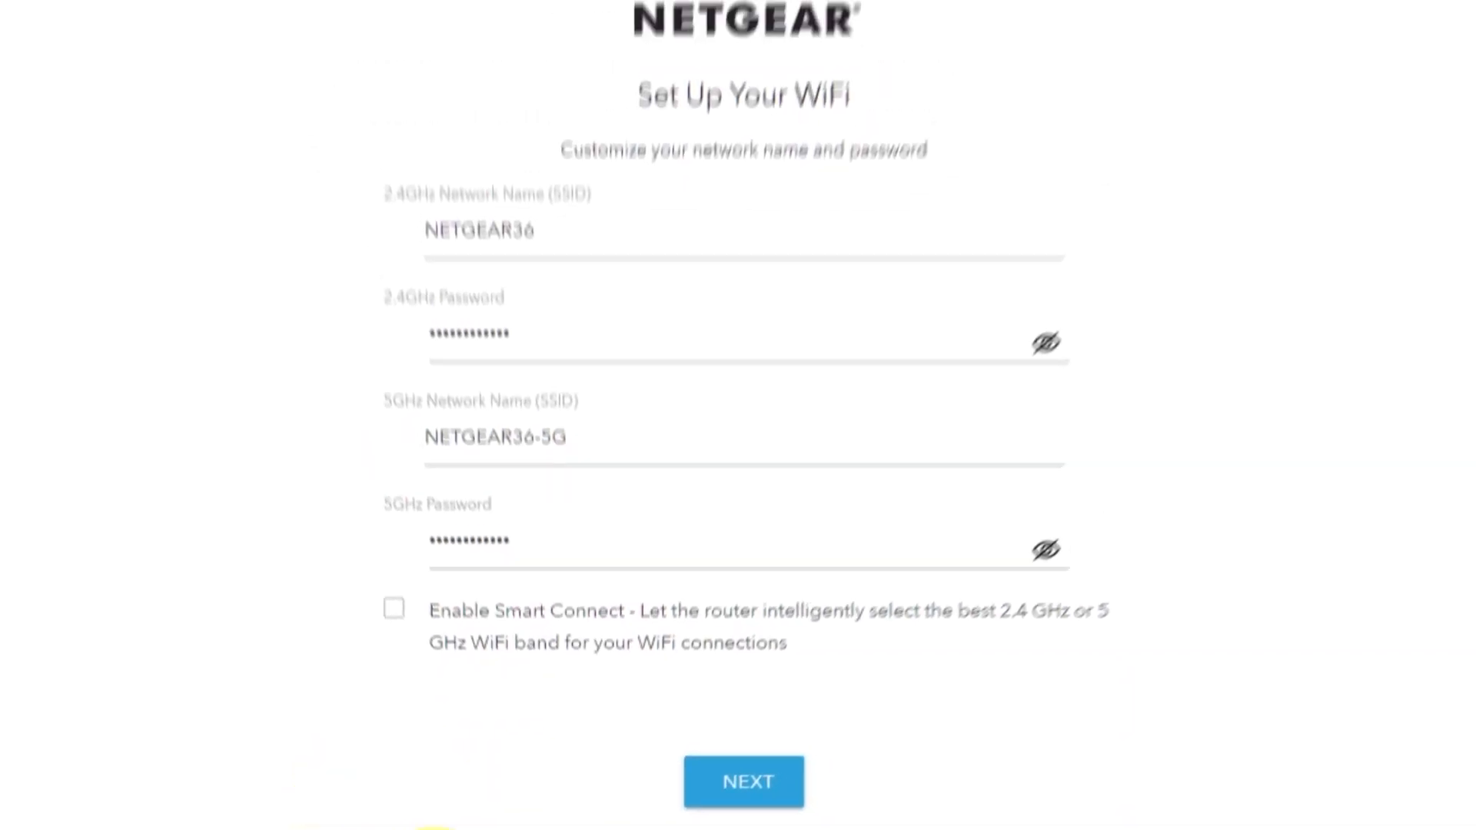
# Save the NETGEAR36 and NETGEAR36-5G WiFi settings and continue past Configuration Complete.
pyautogui.click(1028, 566)
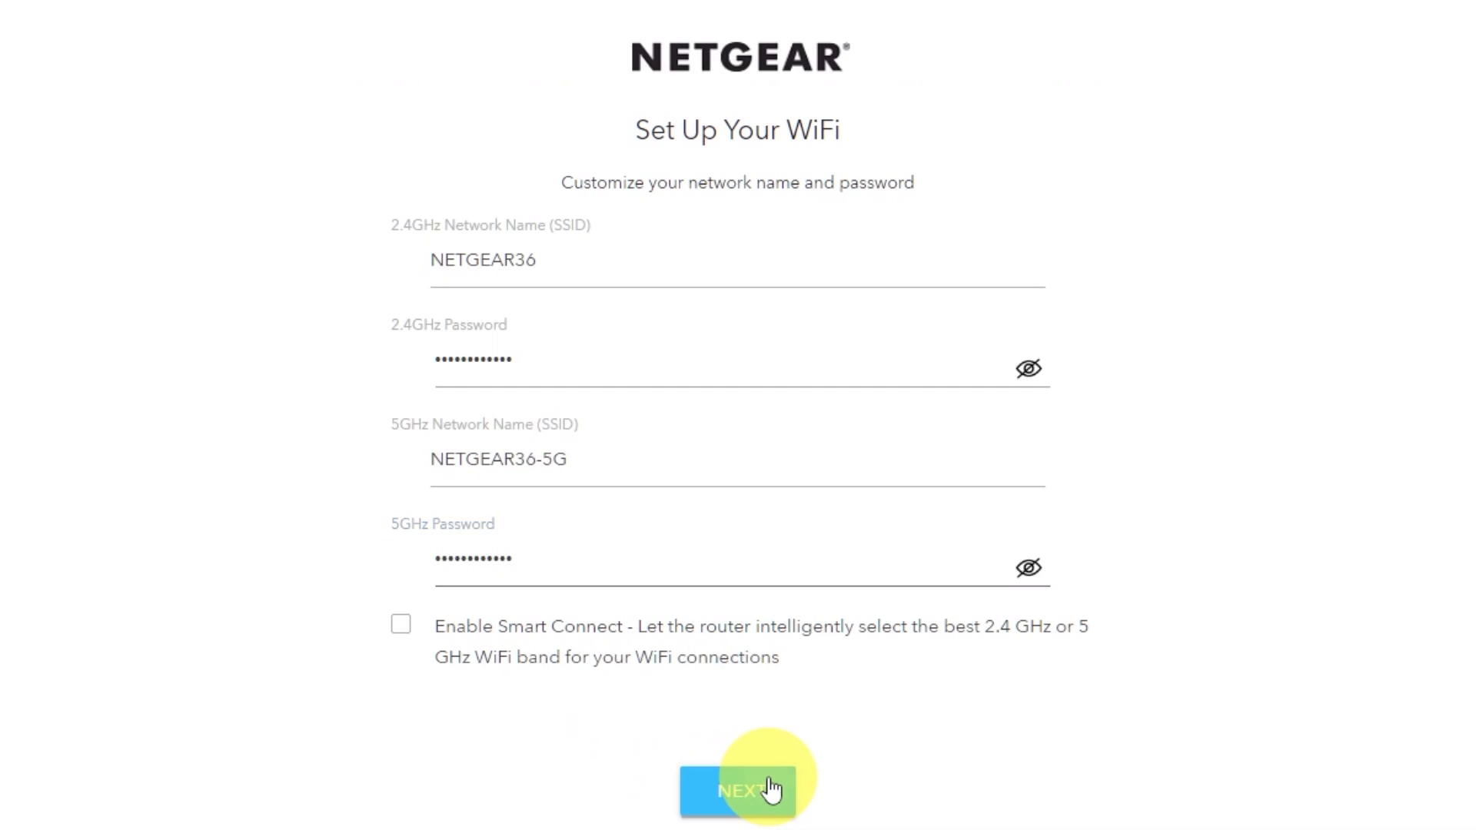
pyautogui.click(737, 791)
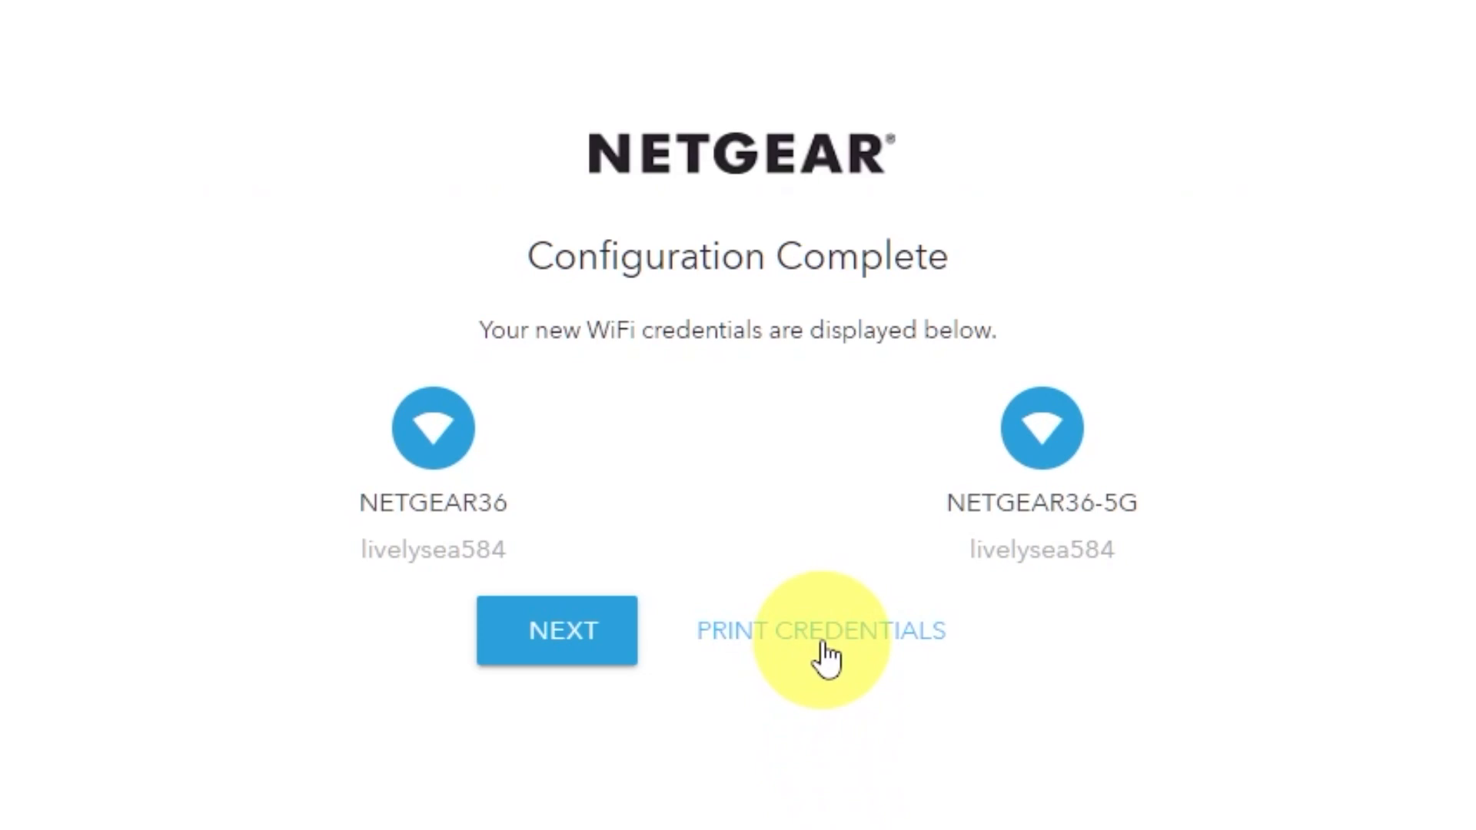
pyautogui.moveTo(549, 812)
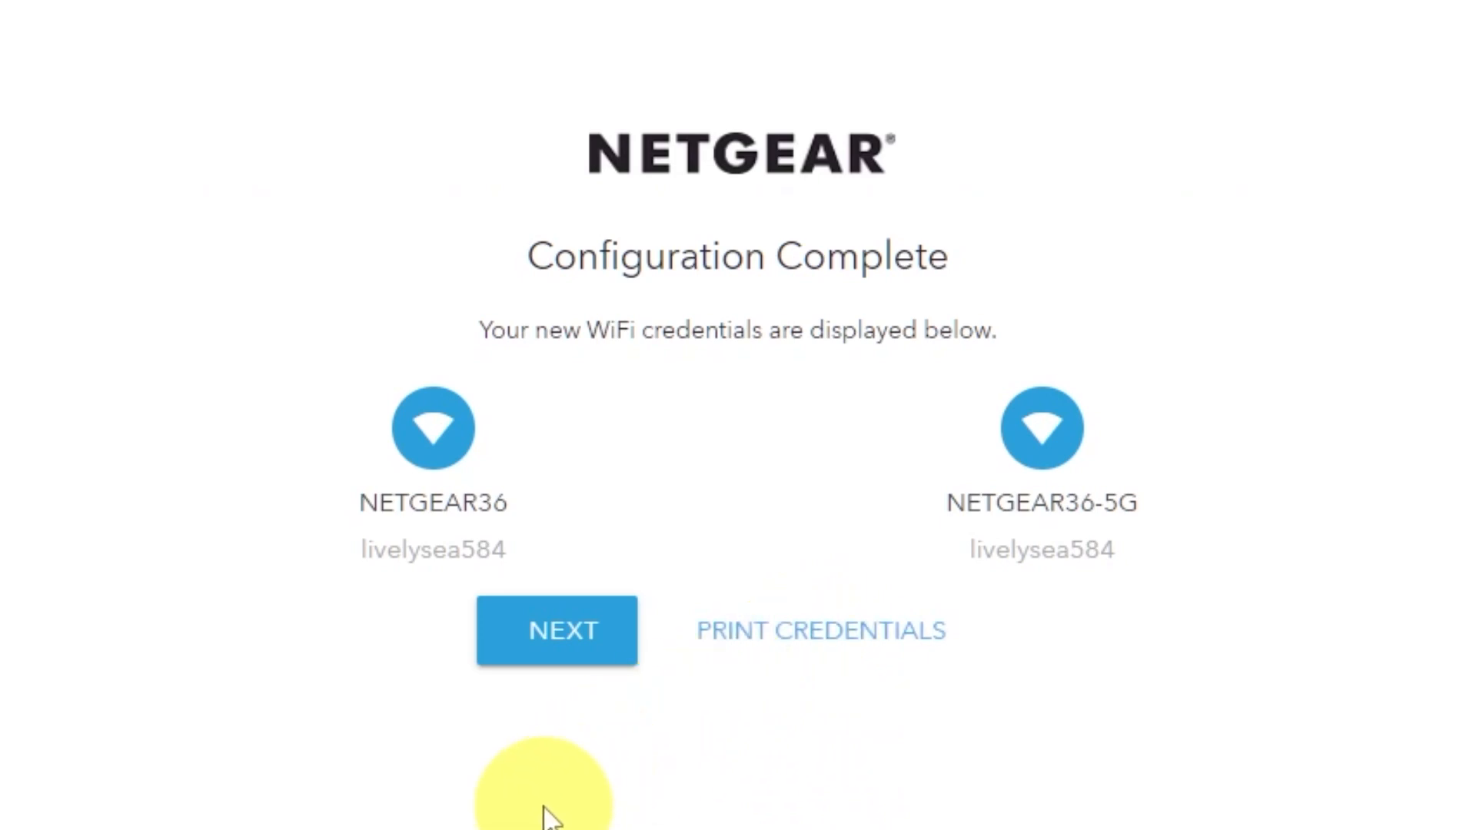
pyautogui.click(556, 630)
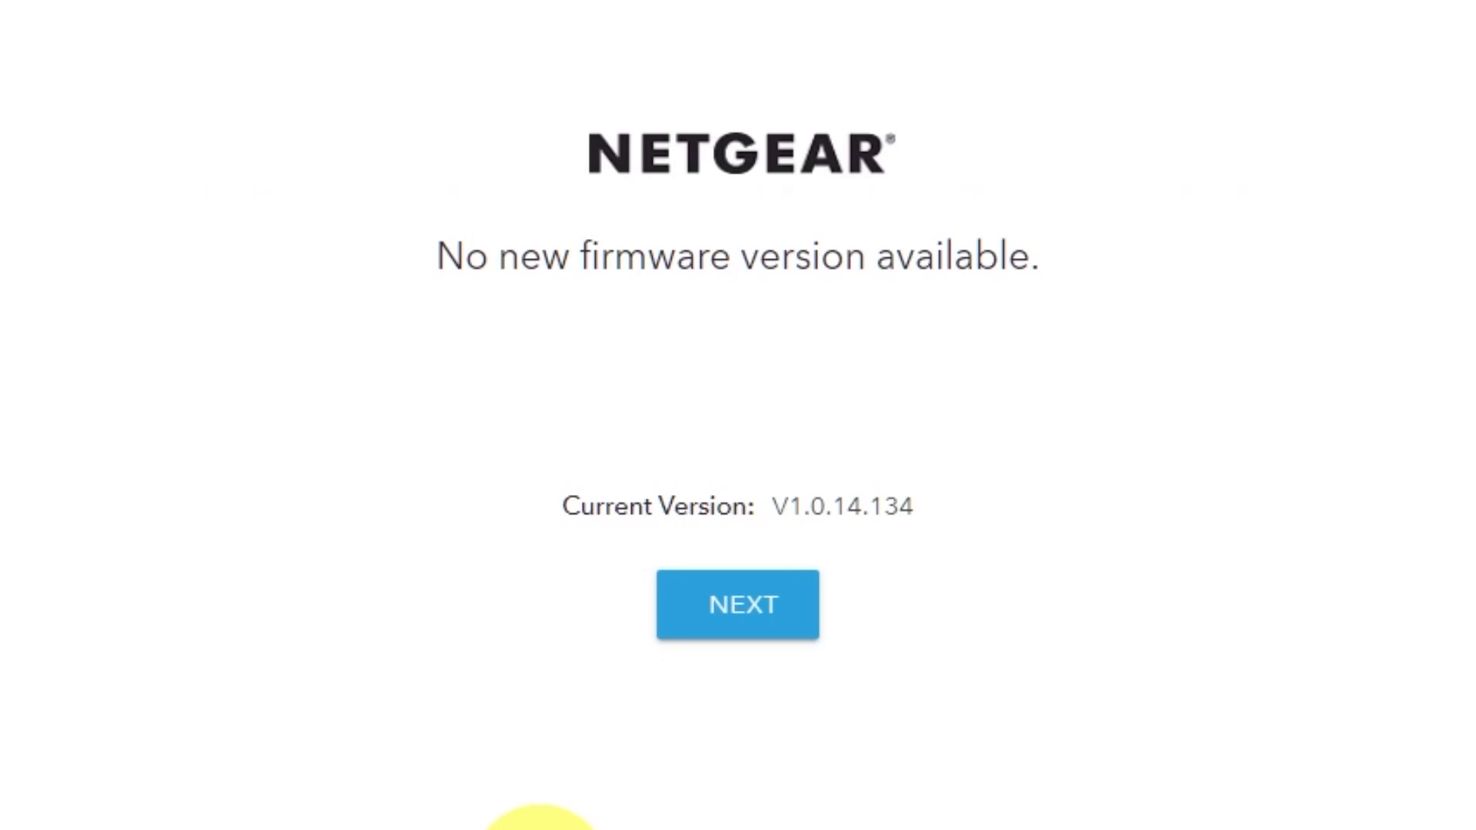
# Pass the no-new-firmware page and close the product registration page.
pyautogui.click(737, 604)
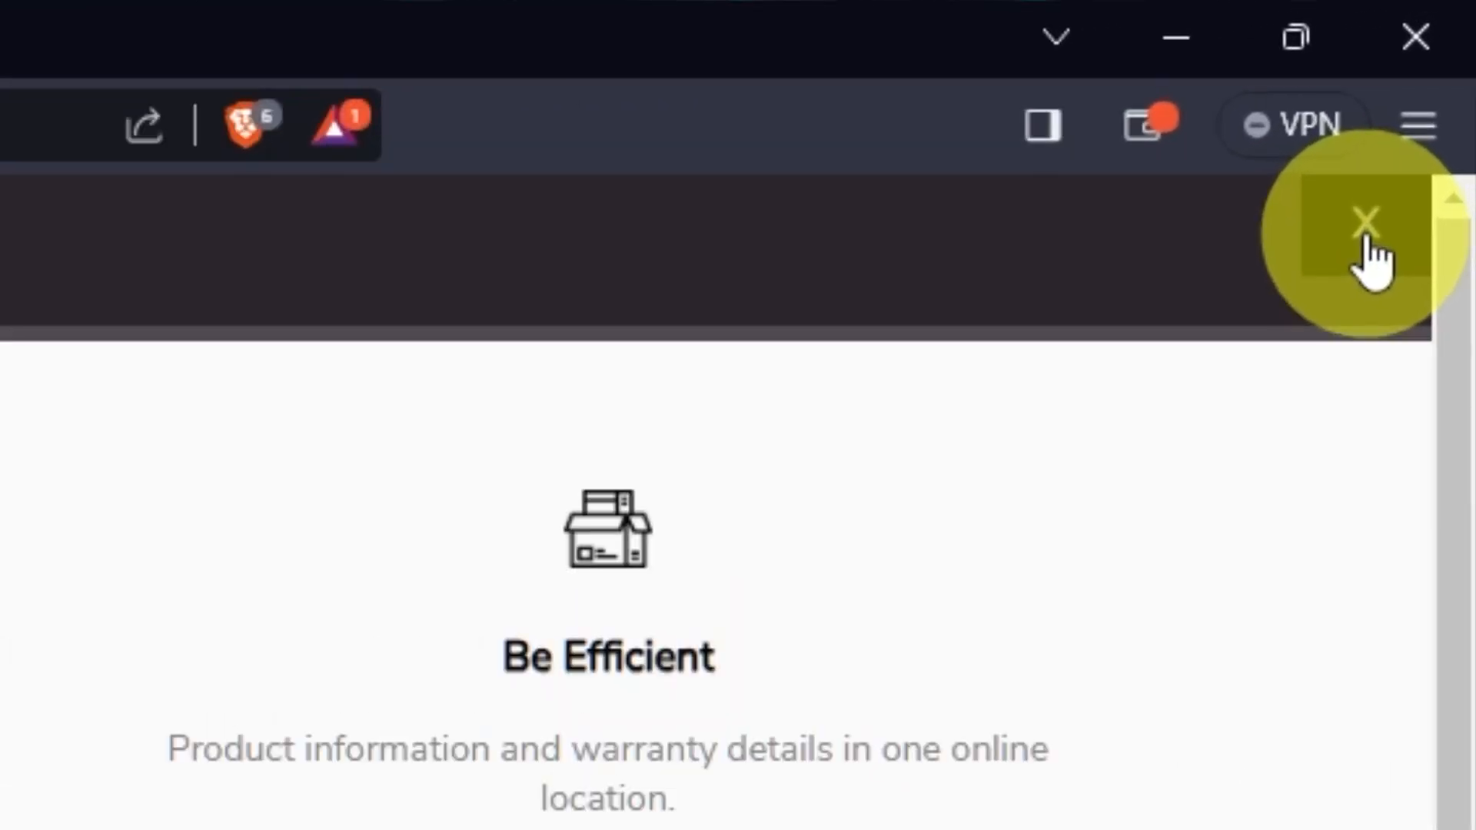
pyautogui.click(1367, 220)
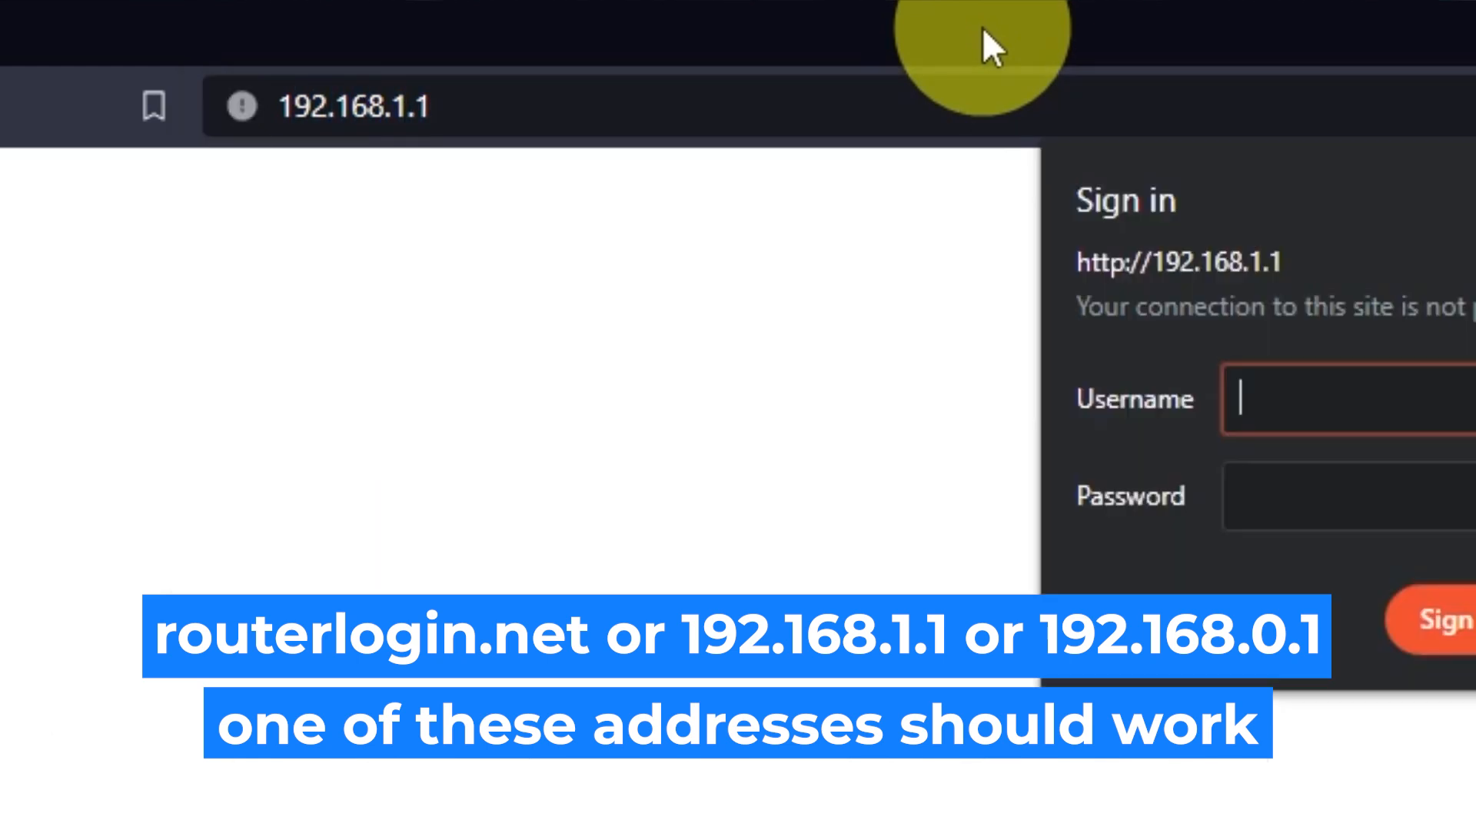
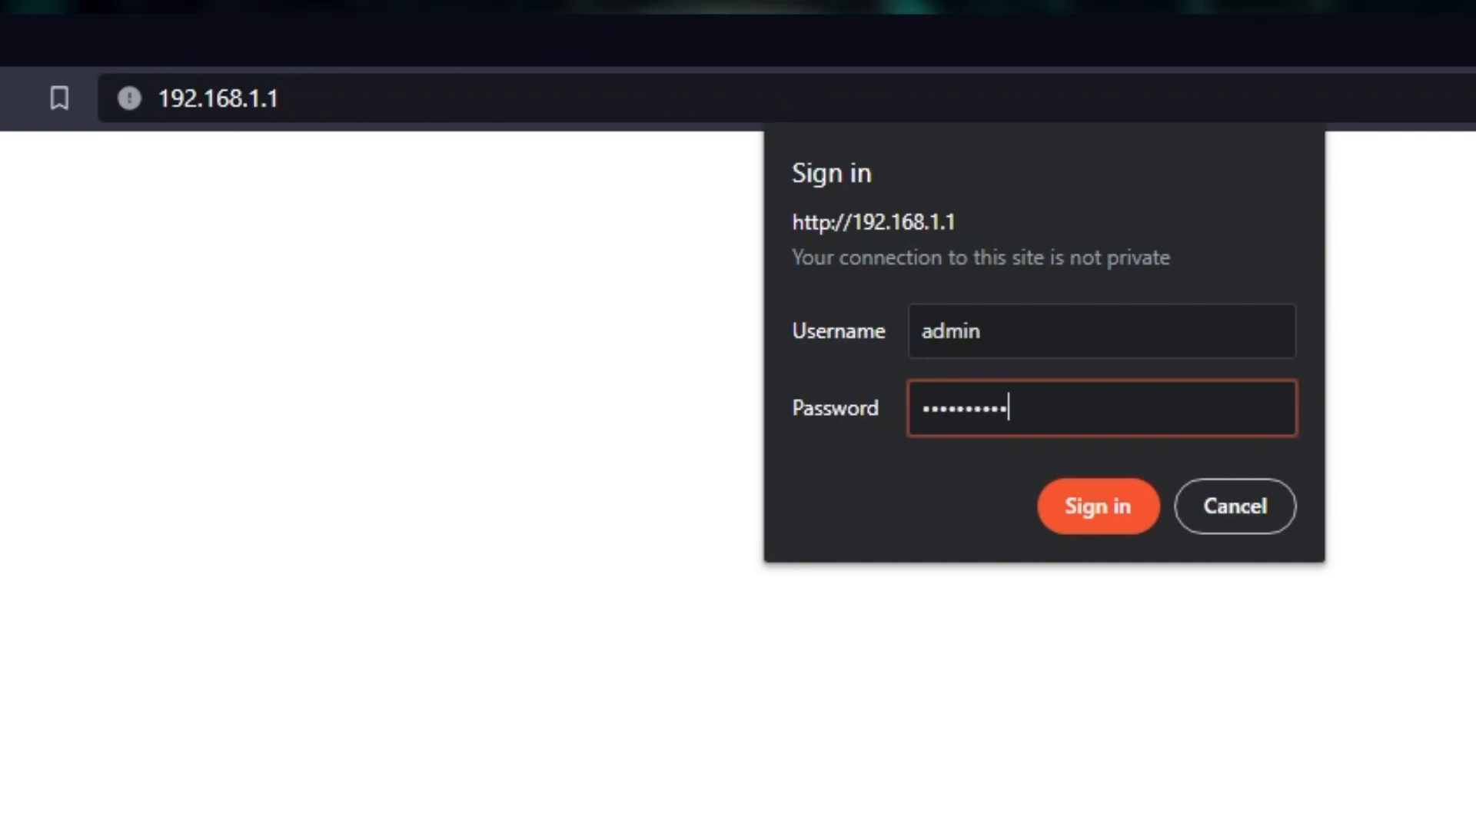
# Sign in to 192.168.1.1 with username admin and the admin password.
pyautogui.click(1097, 506)
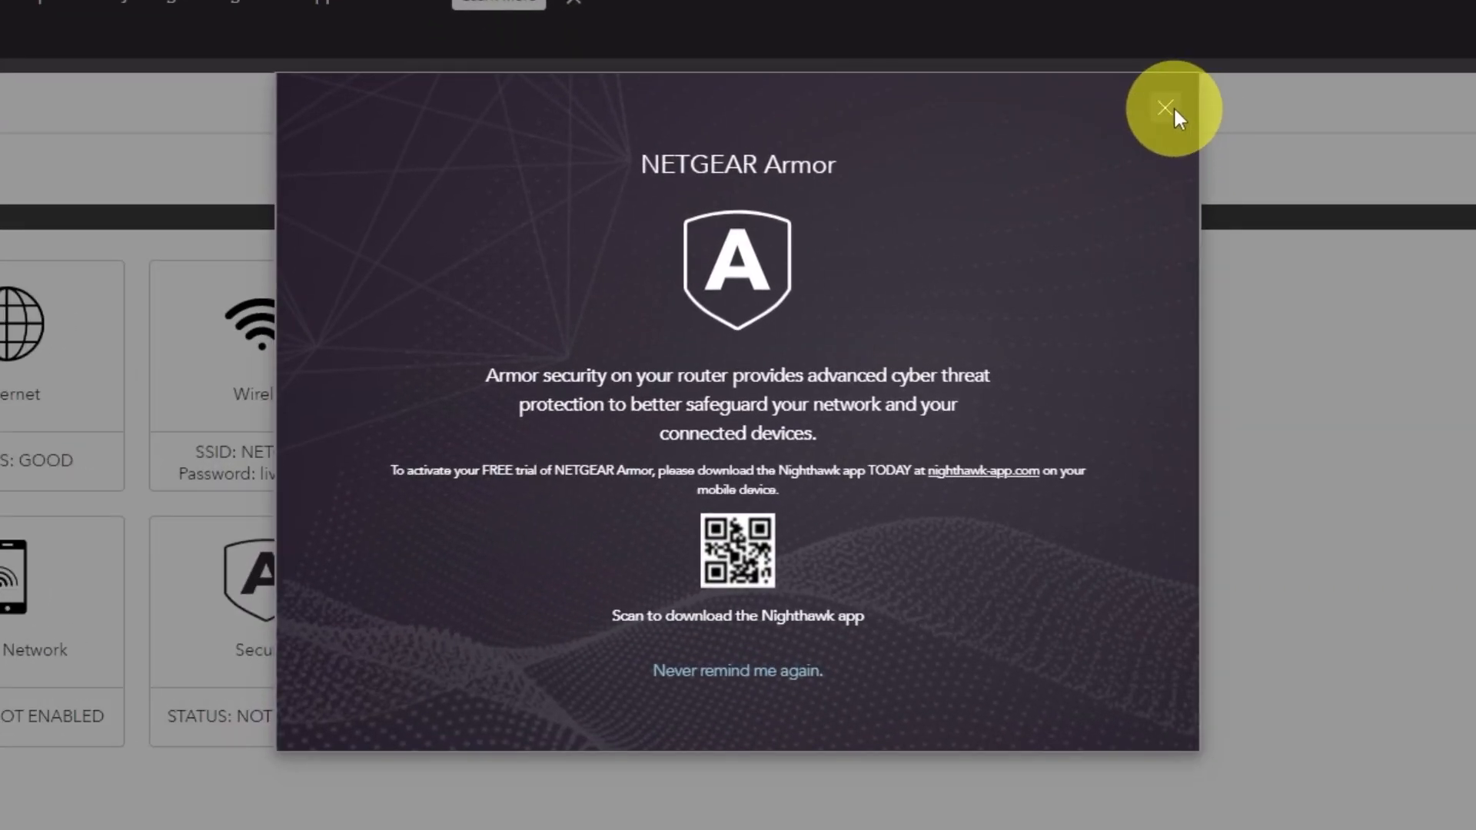
# Dismiss the NETGEAR Armor popup and check the language dropdown shows Auto.
pyautogui.click(1166, 109)
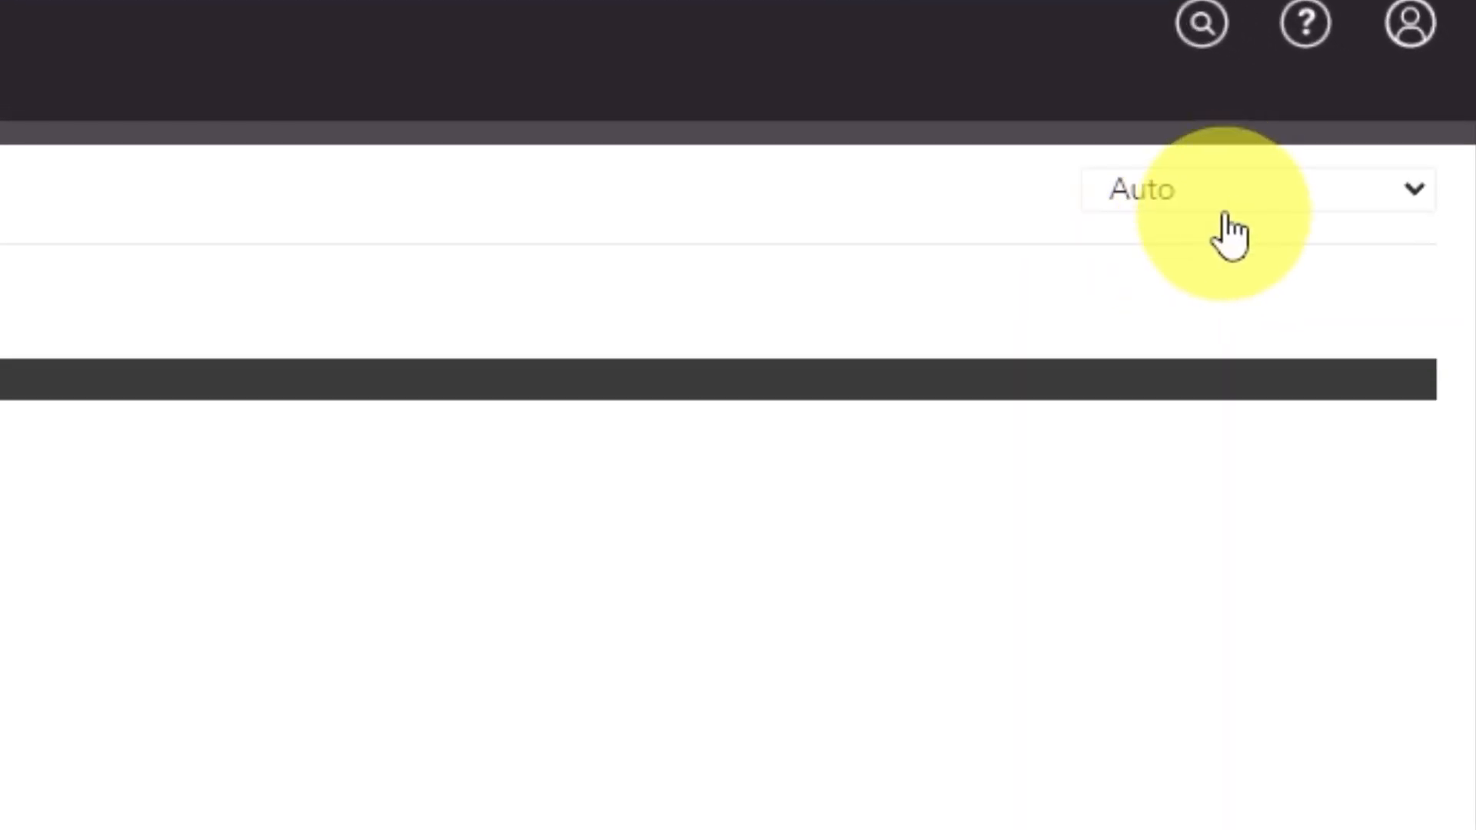
pyautogui.click(1252, 189)
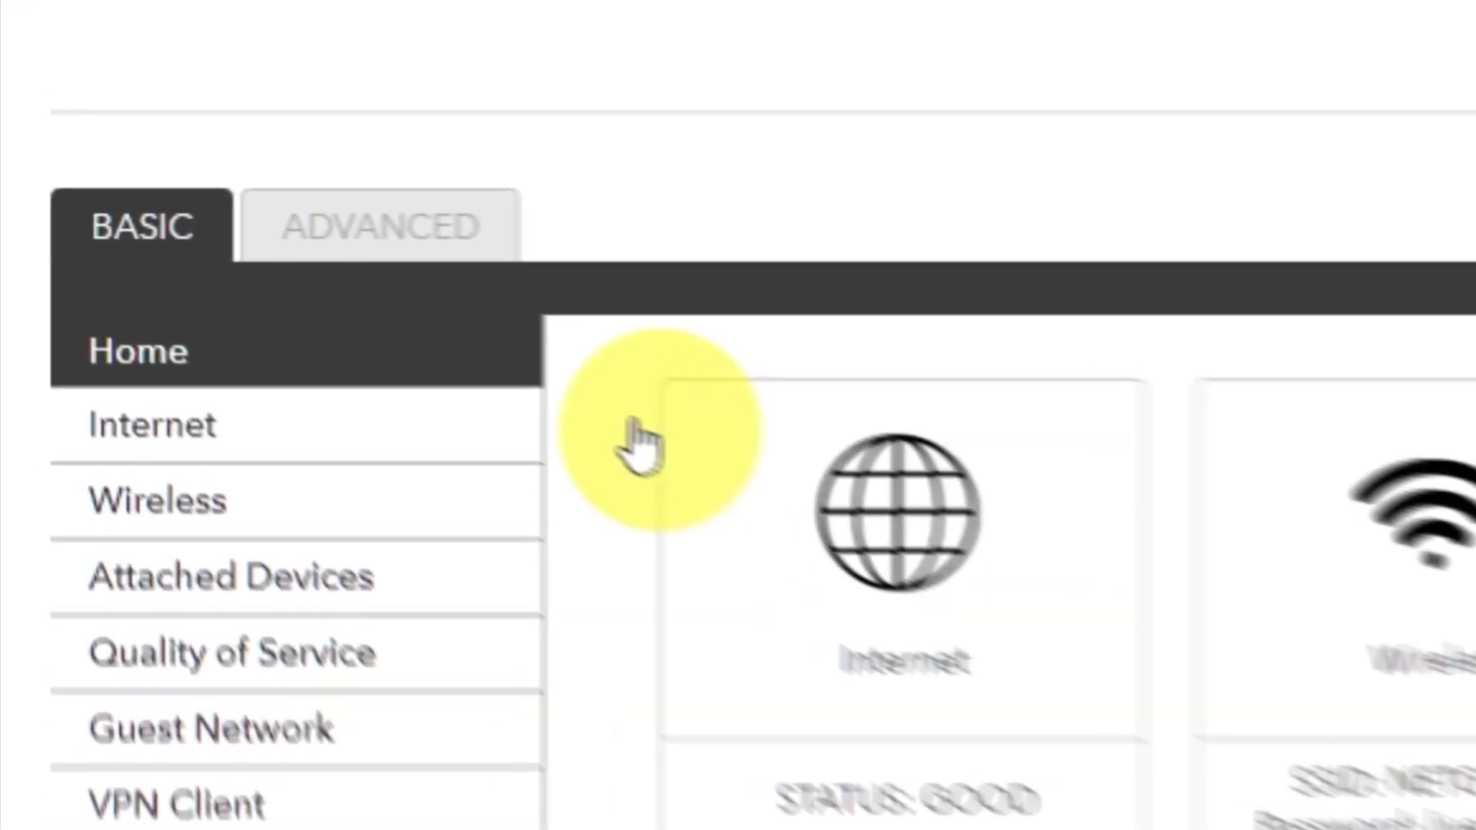
# Open the Advanced Setup Wizard and choose to configure the connection manually.
pyautogui.click(382, 226)
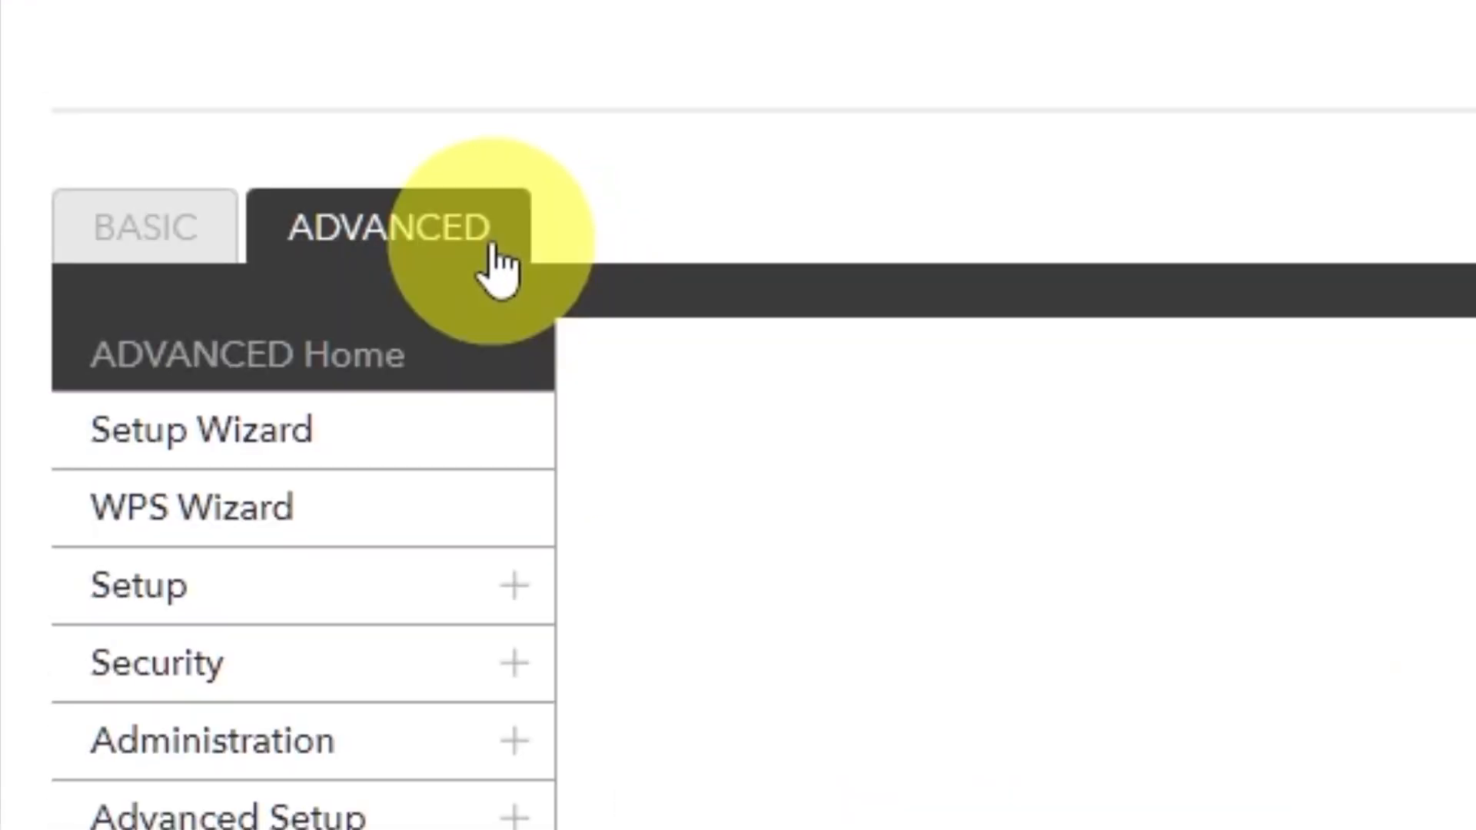
pyautogui.click(387, 226)
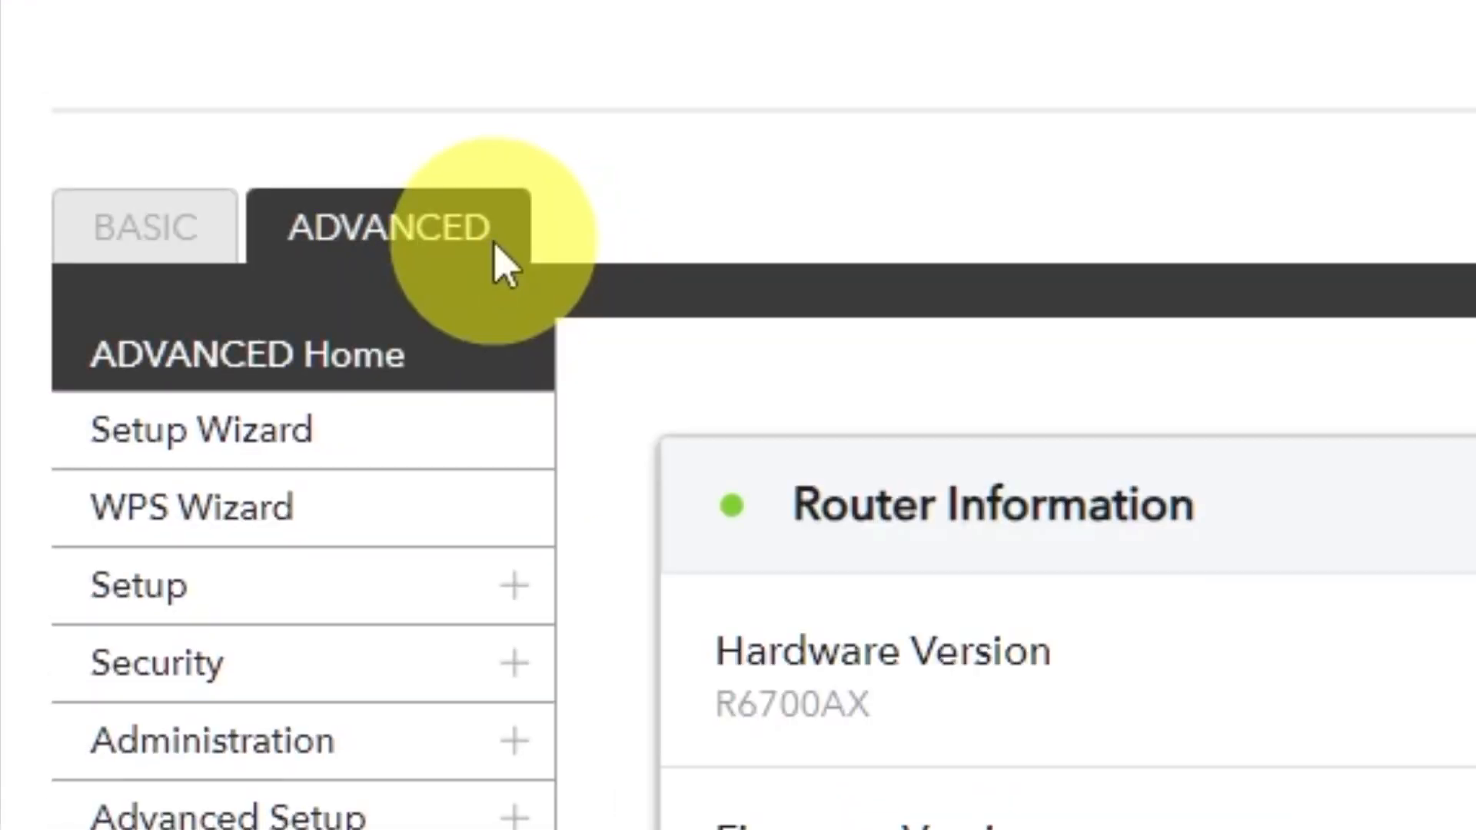
pyautogui.moveTo(598, 480)
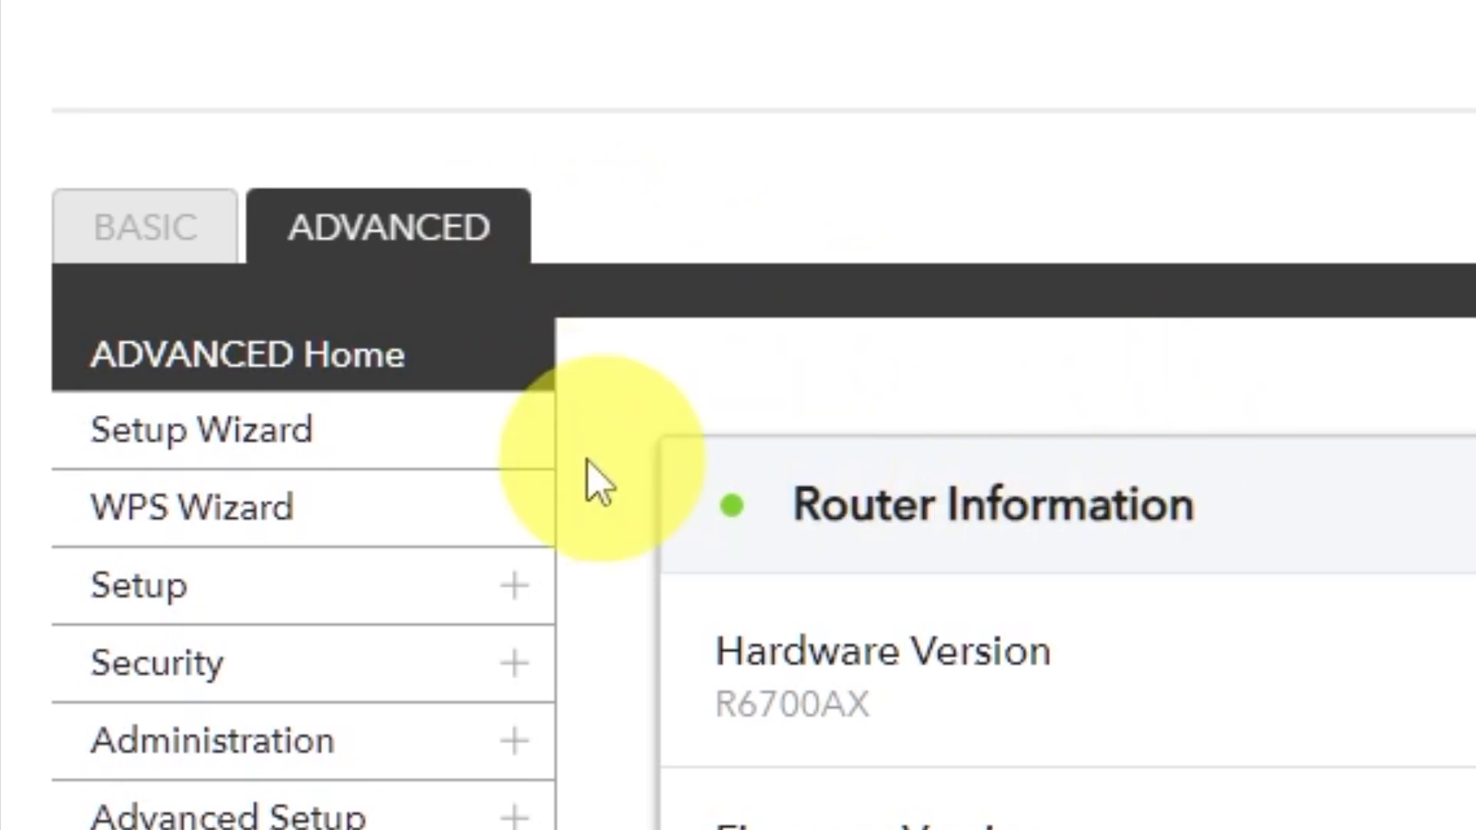
pyautogui.click(200, 429)
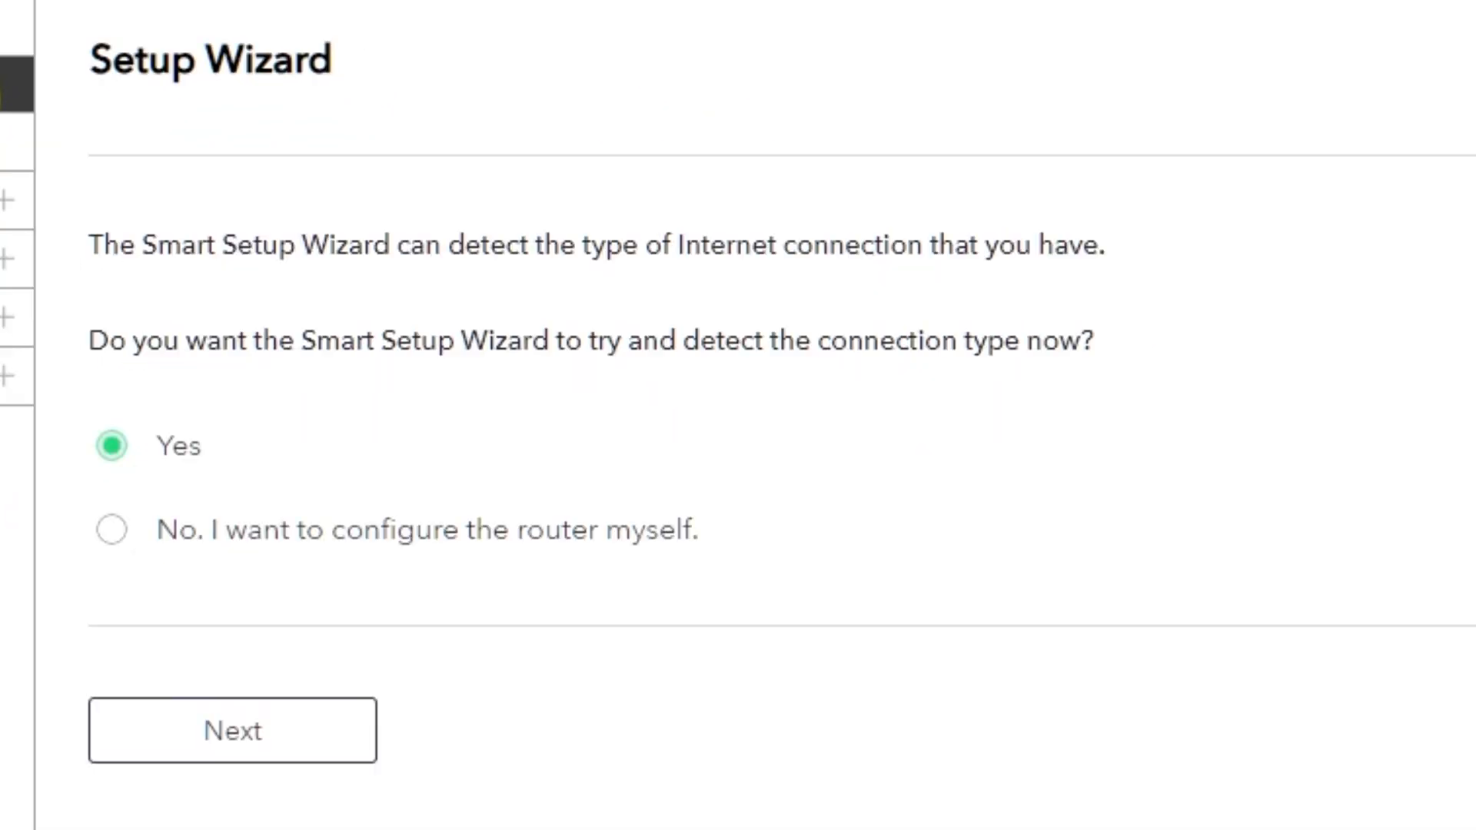
pyautogui.click(110, 530)
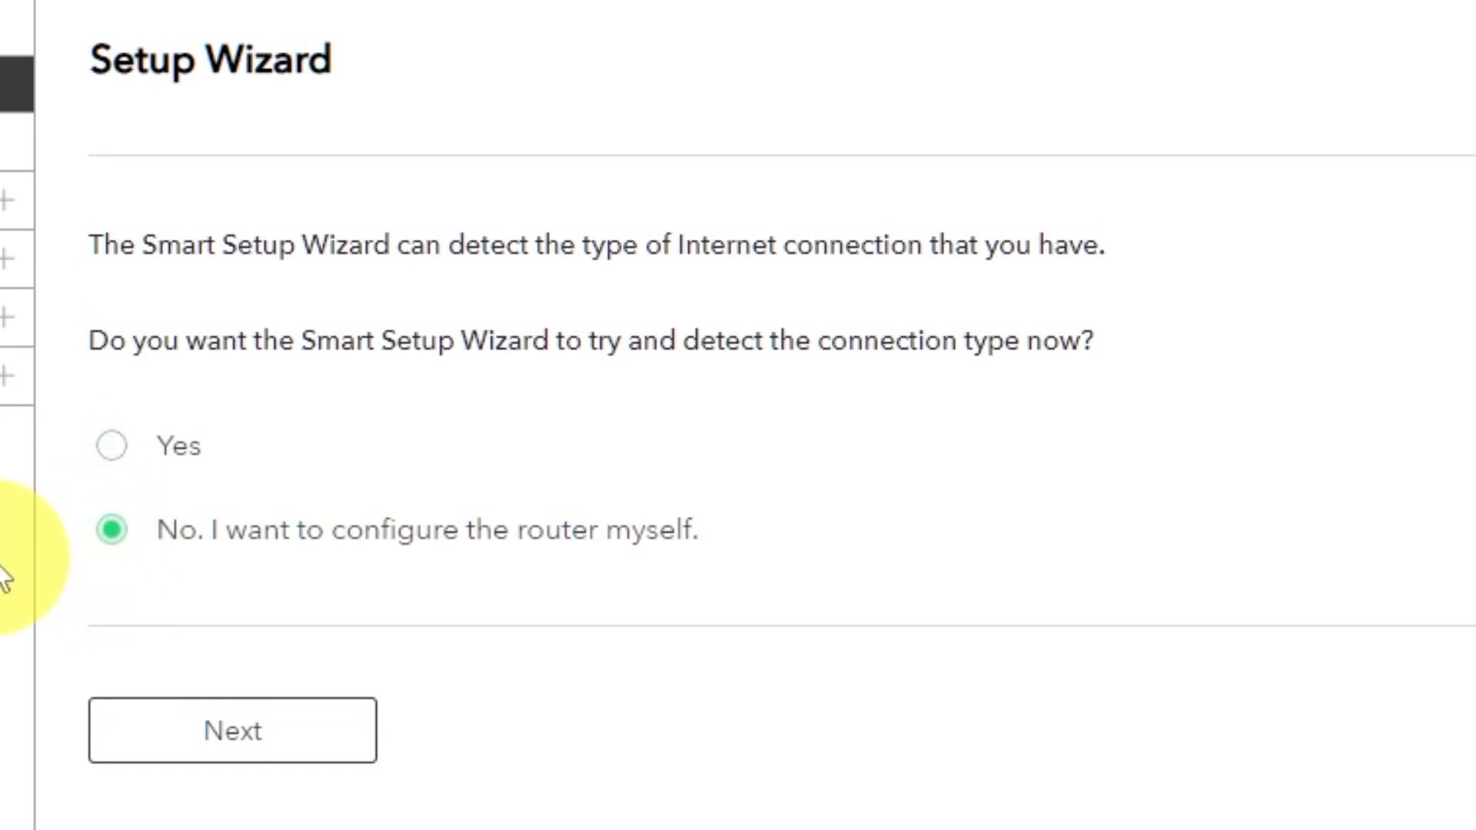
# Proceed to the manual Internet Setup page, where no login is required.
pyautogui.click(231, 730)
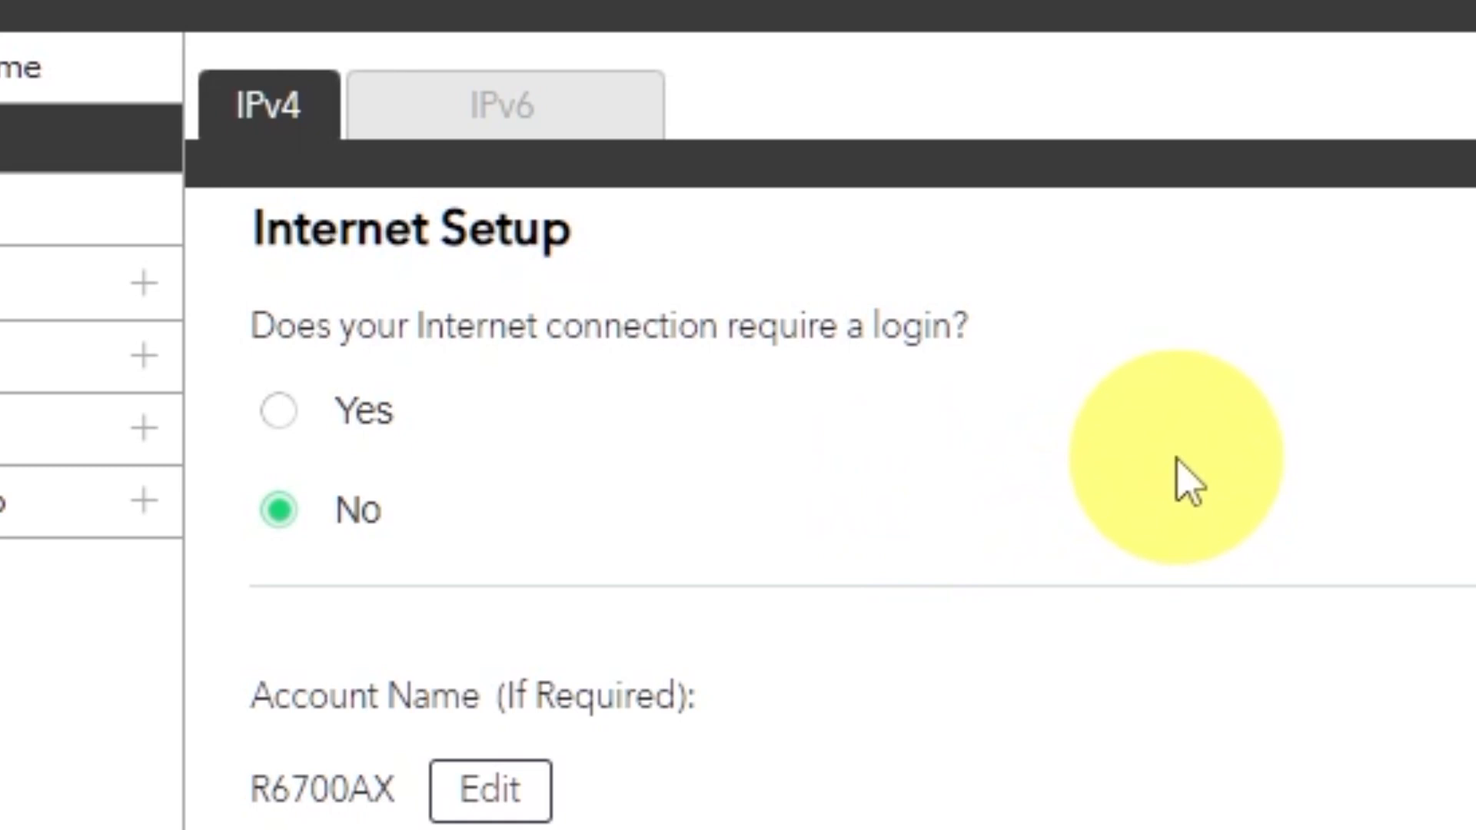
# Keep dynamic IP from ISP, get DNS automatically from ISP, and use the default MAC address.
pyautogui.scroll(-3)
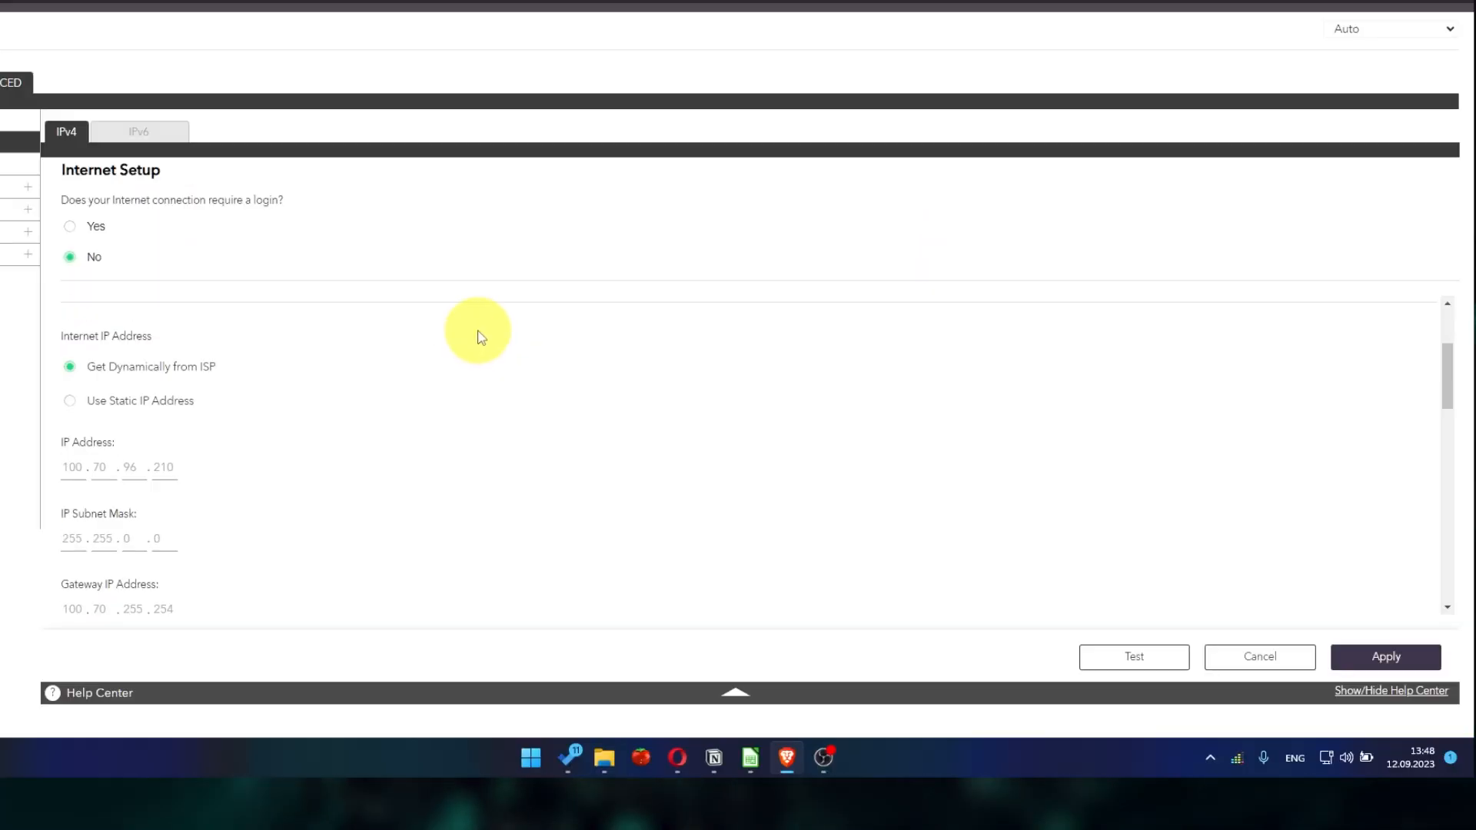
pyautogui.moveTo(243, 389)
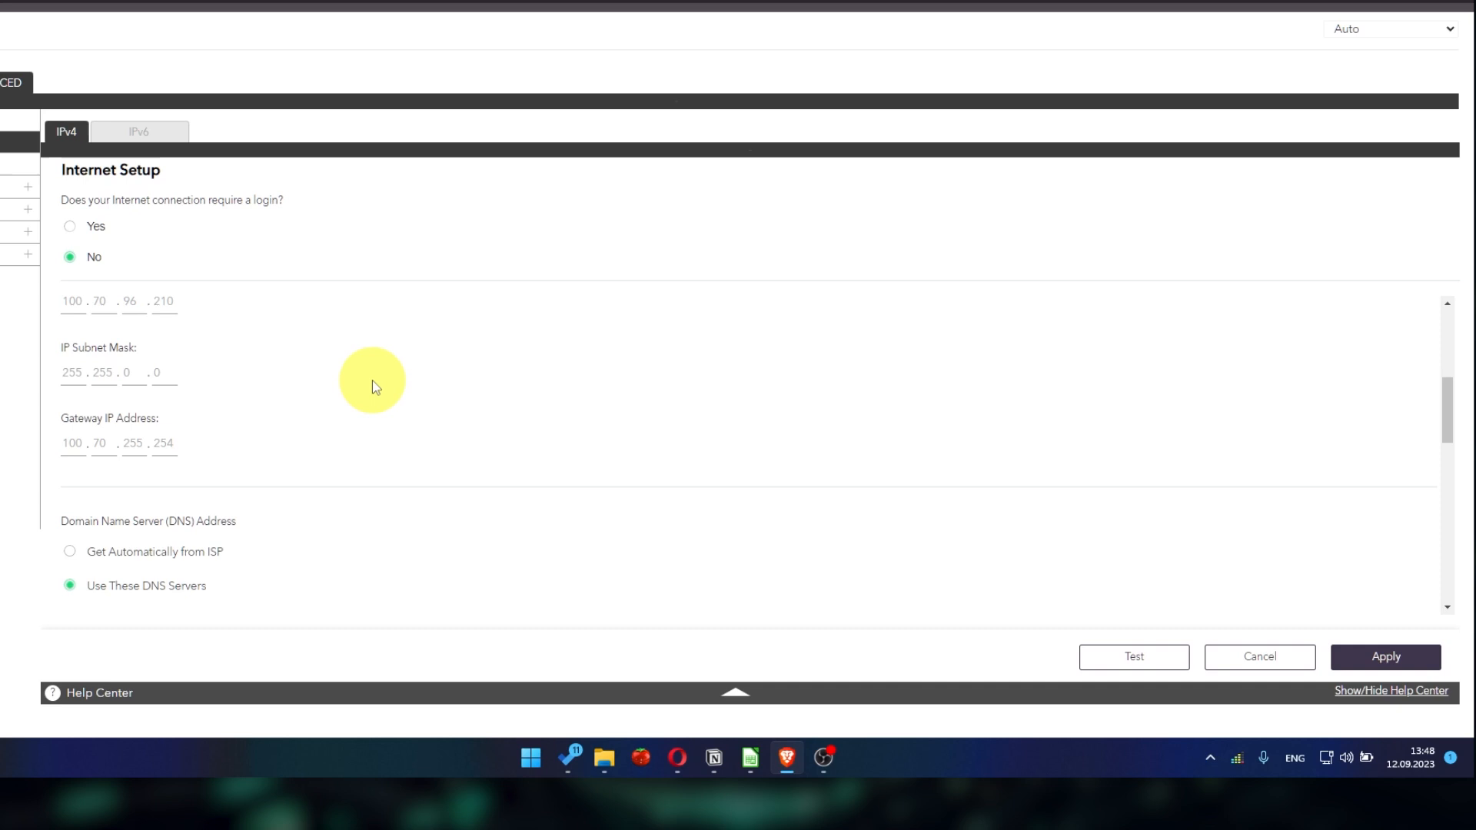
pyautogui.scroll(-3)
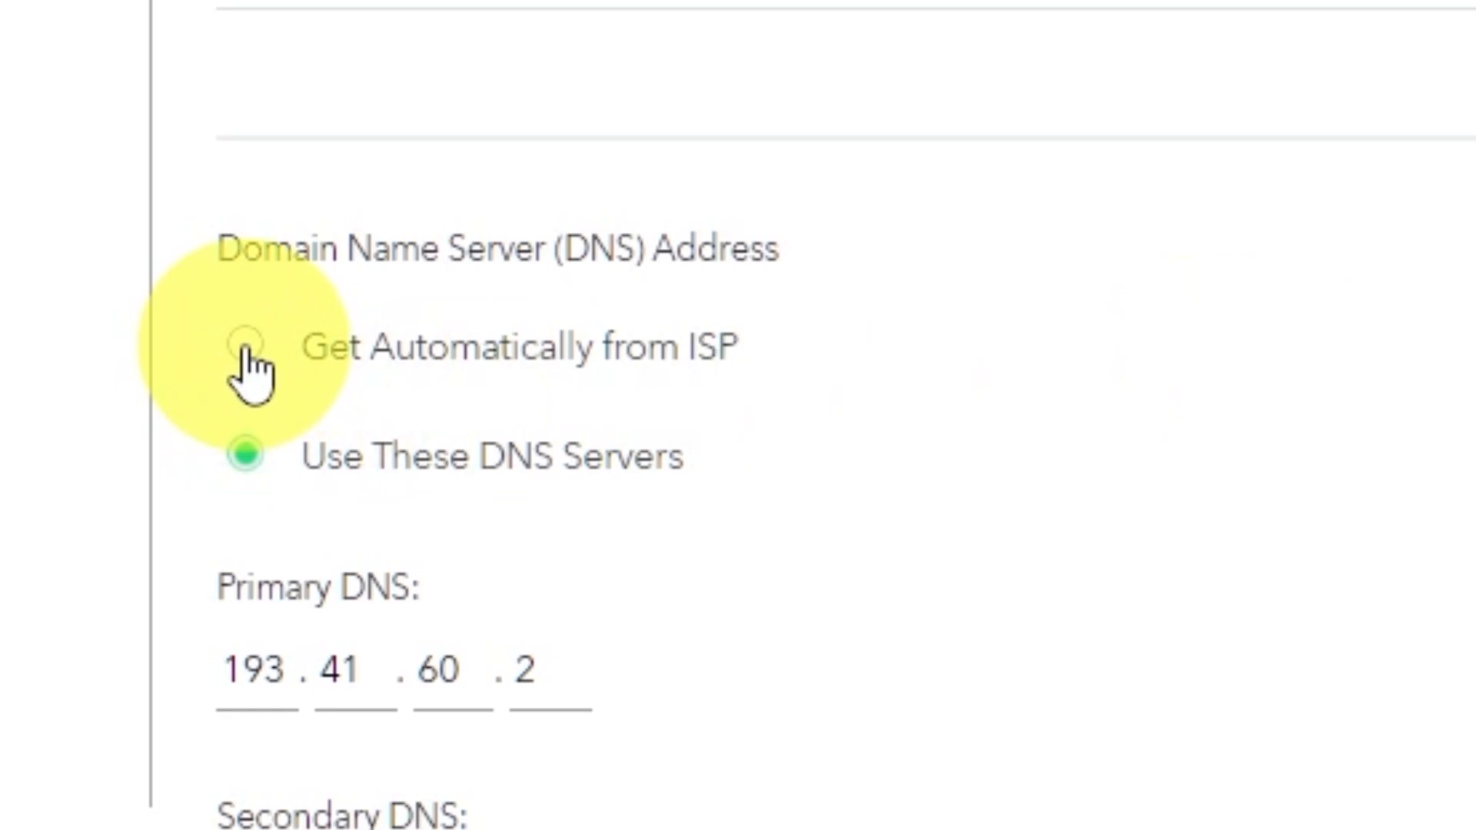
pyautogui.click(247, 345)
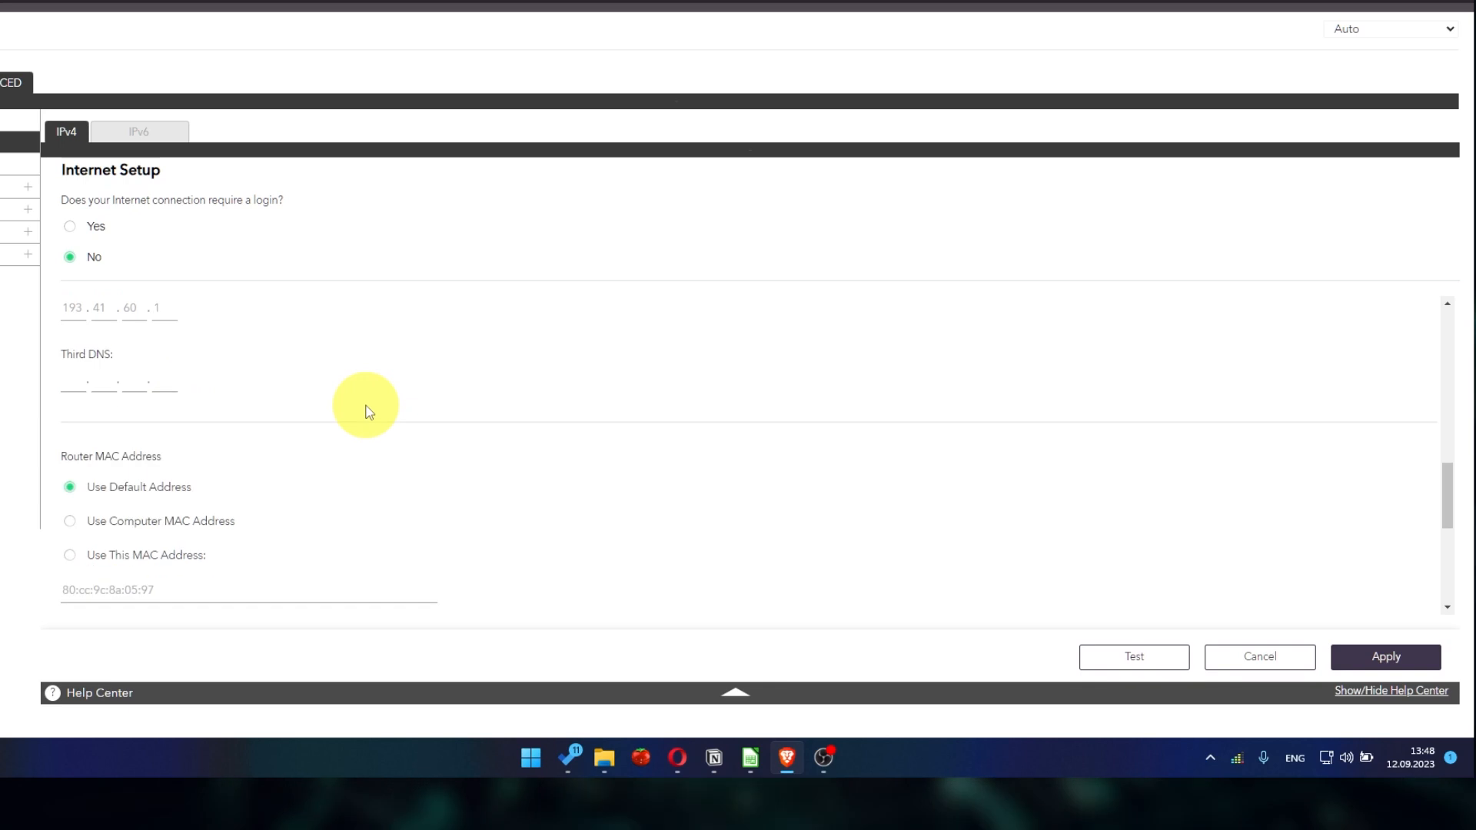
pyautogui.scroll(-3)
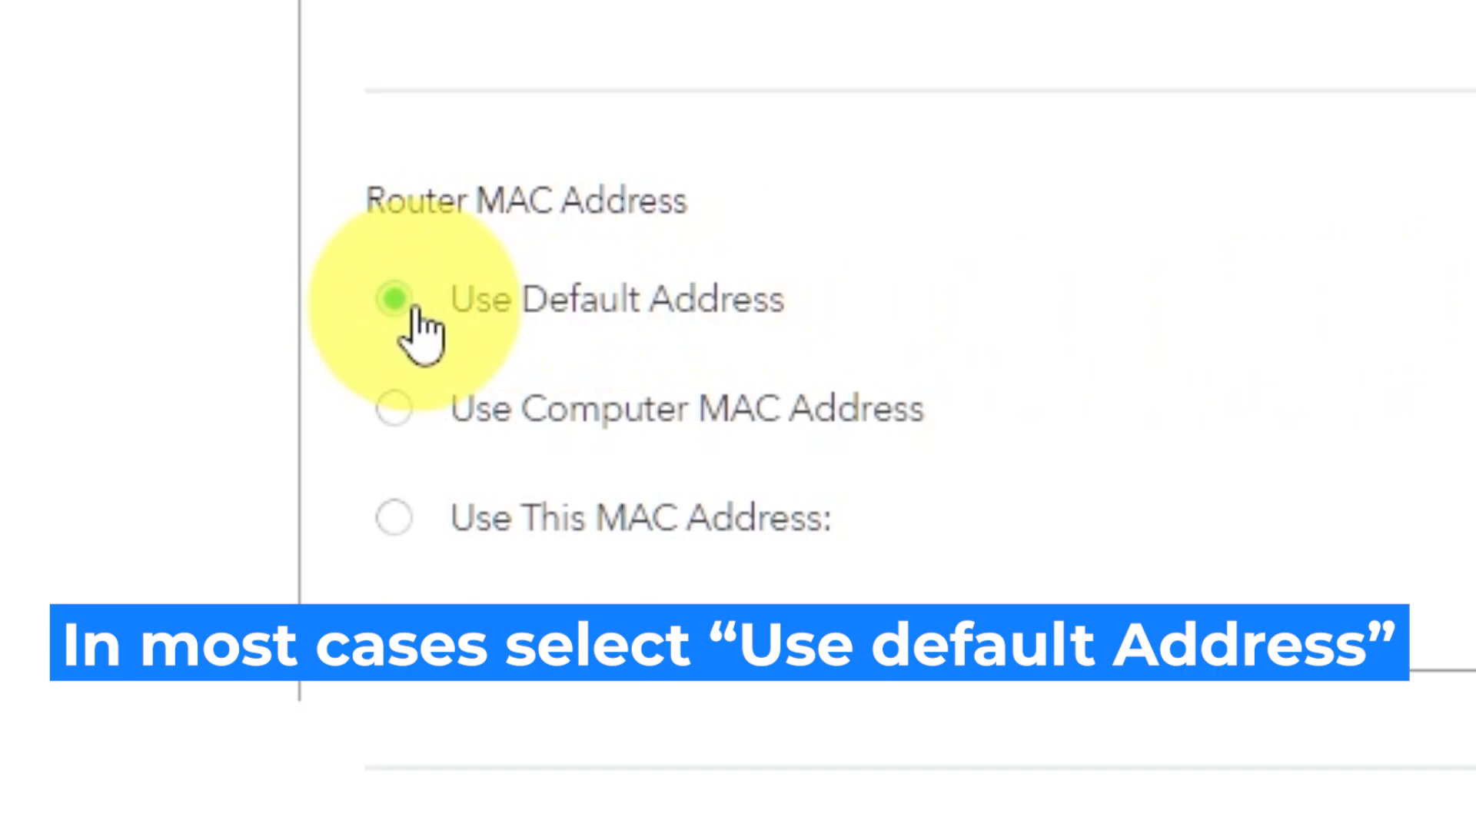
pyautogui.click(394, 298)
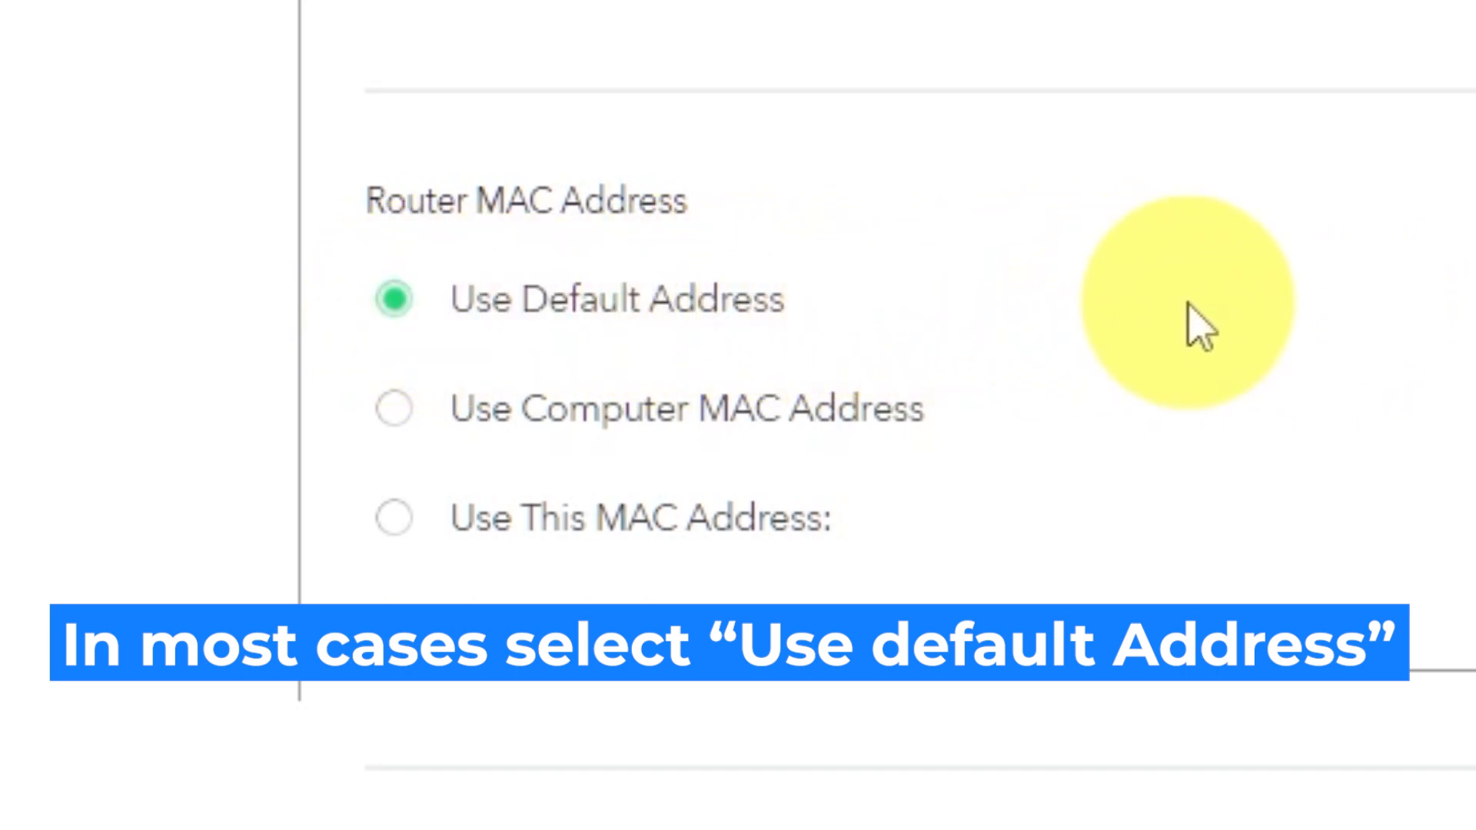
pyautogui.moveTo(1262, 319)
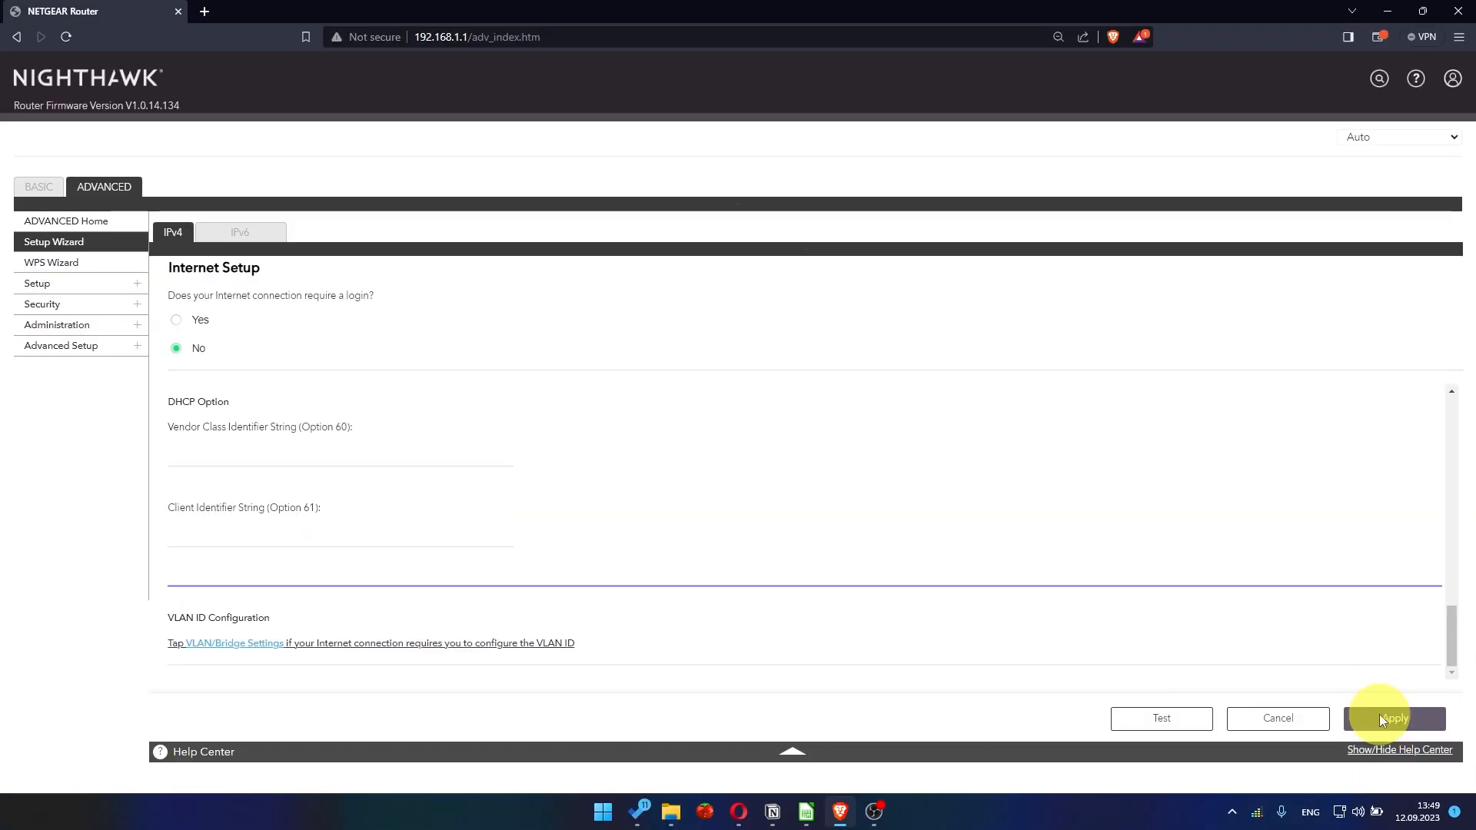
# Apply the new dynamic IP/DNS internet settings on the Internet Setup page.
pyautogui.click(1394, 718)
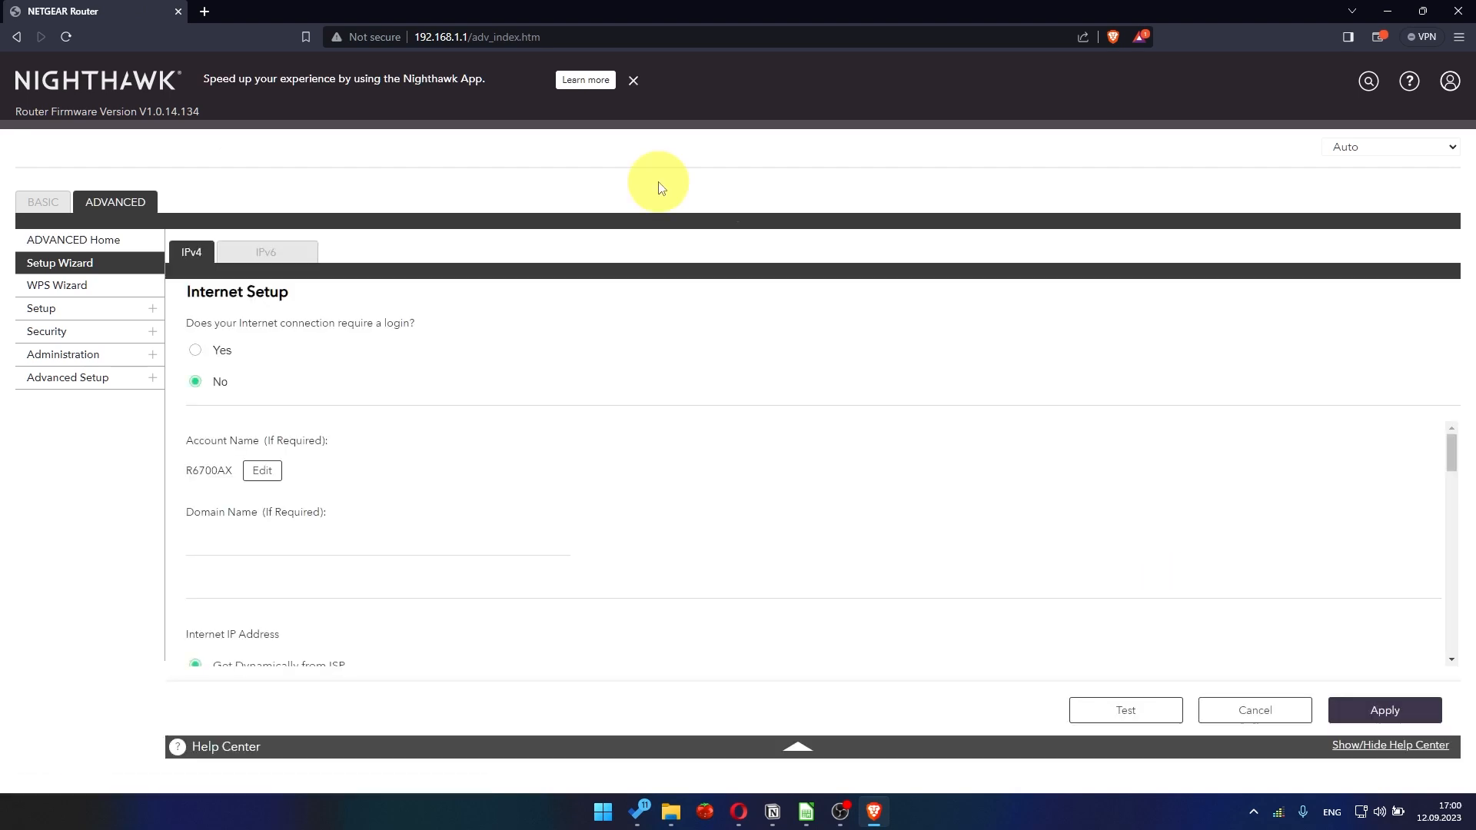
pyautogui.moveTo(116, 202)
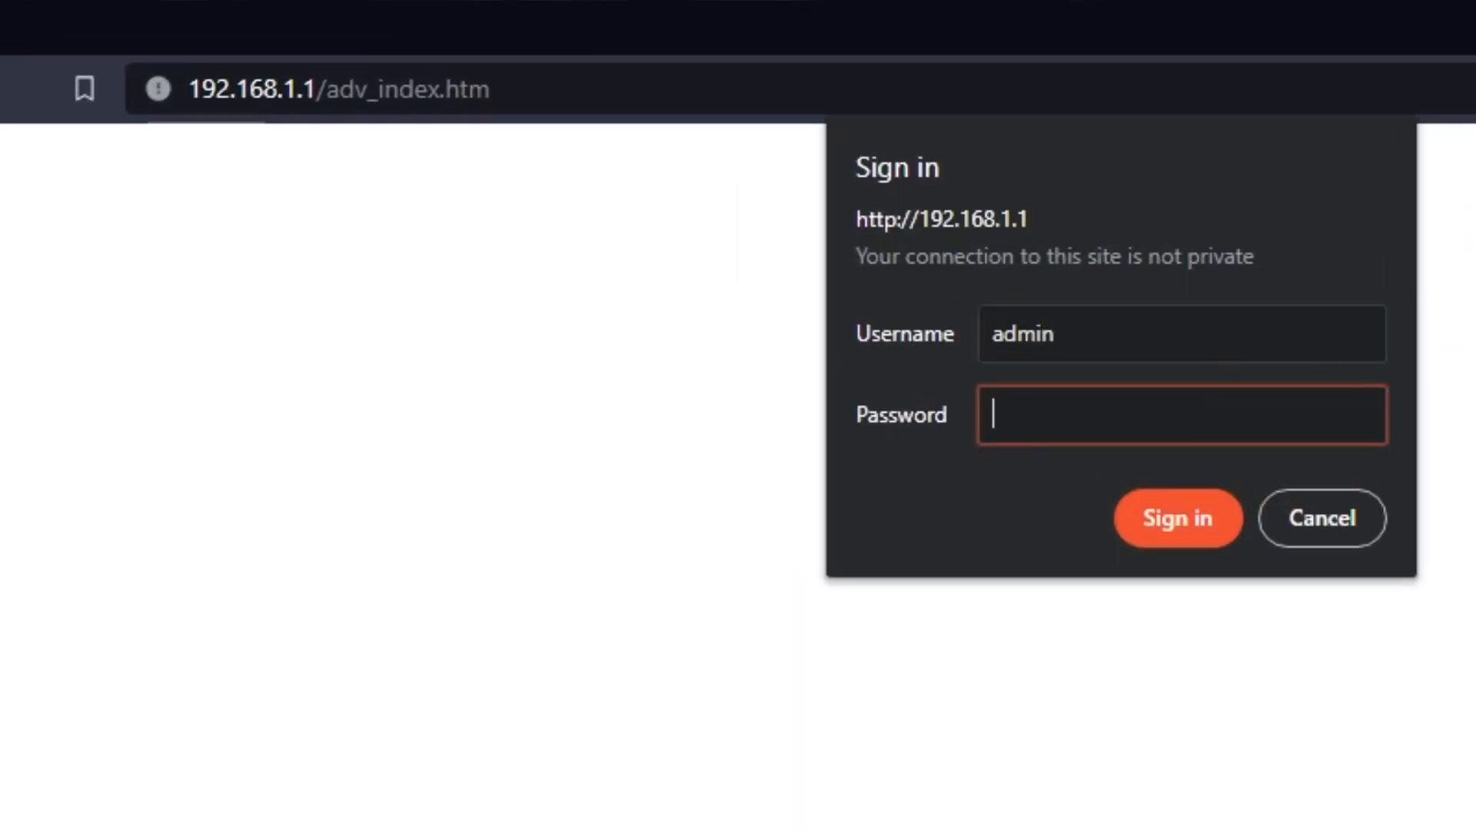
# Sign in, then reboot the router from Advanced Home and confirm with Yes.
pyautogui.click(1177, 518)
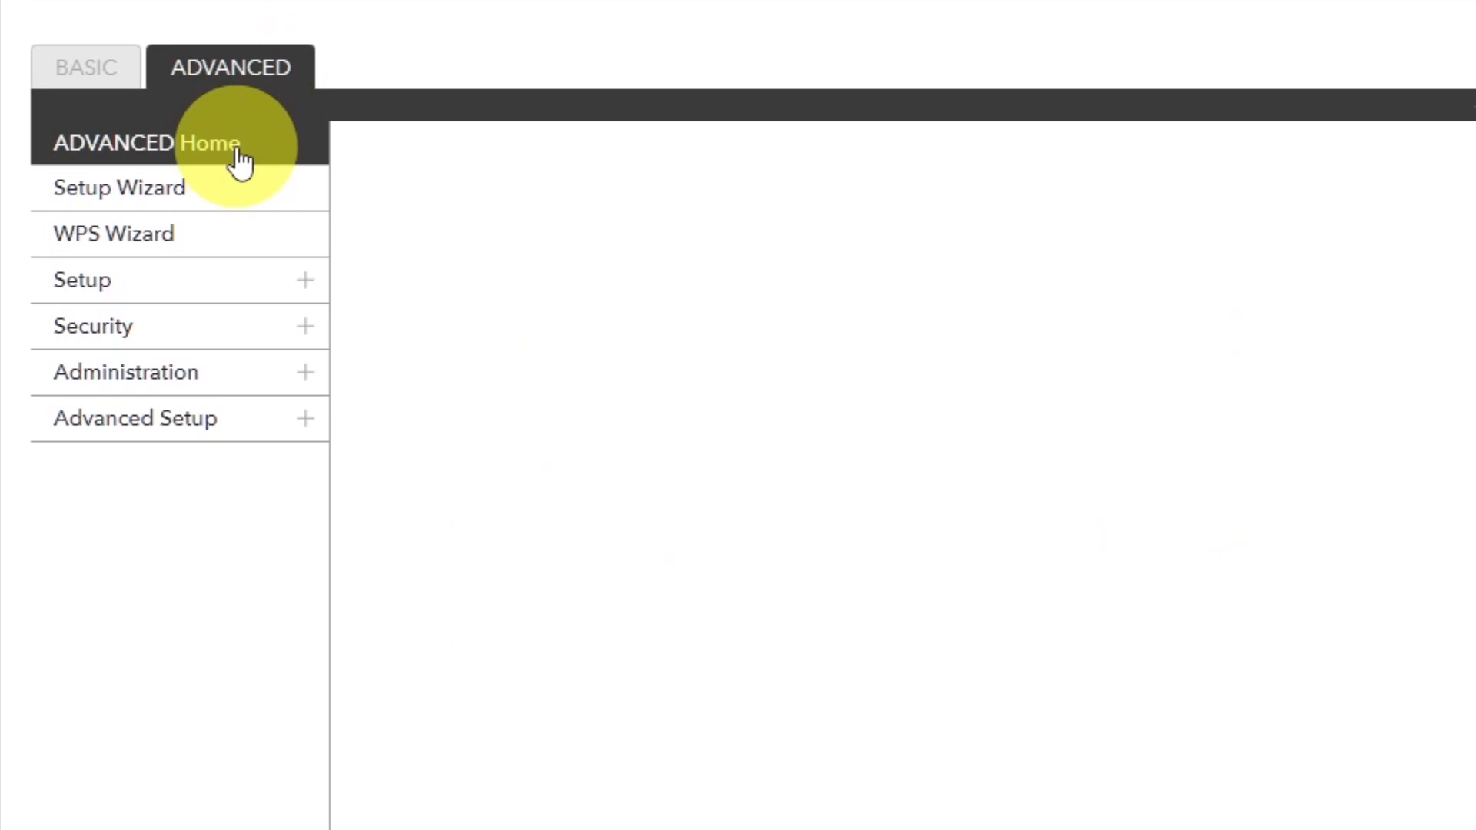
pyautogui.click(147, 143)
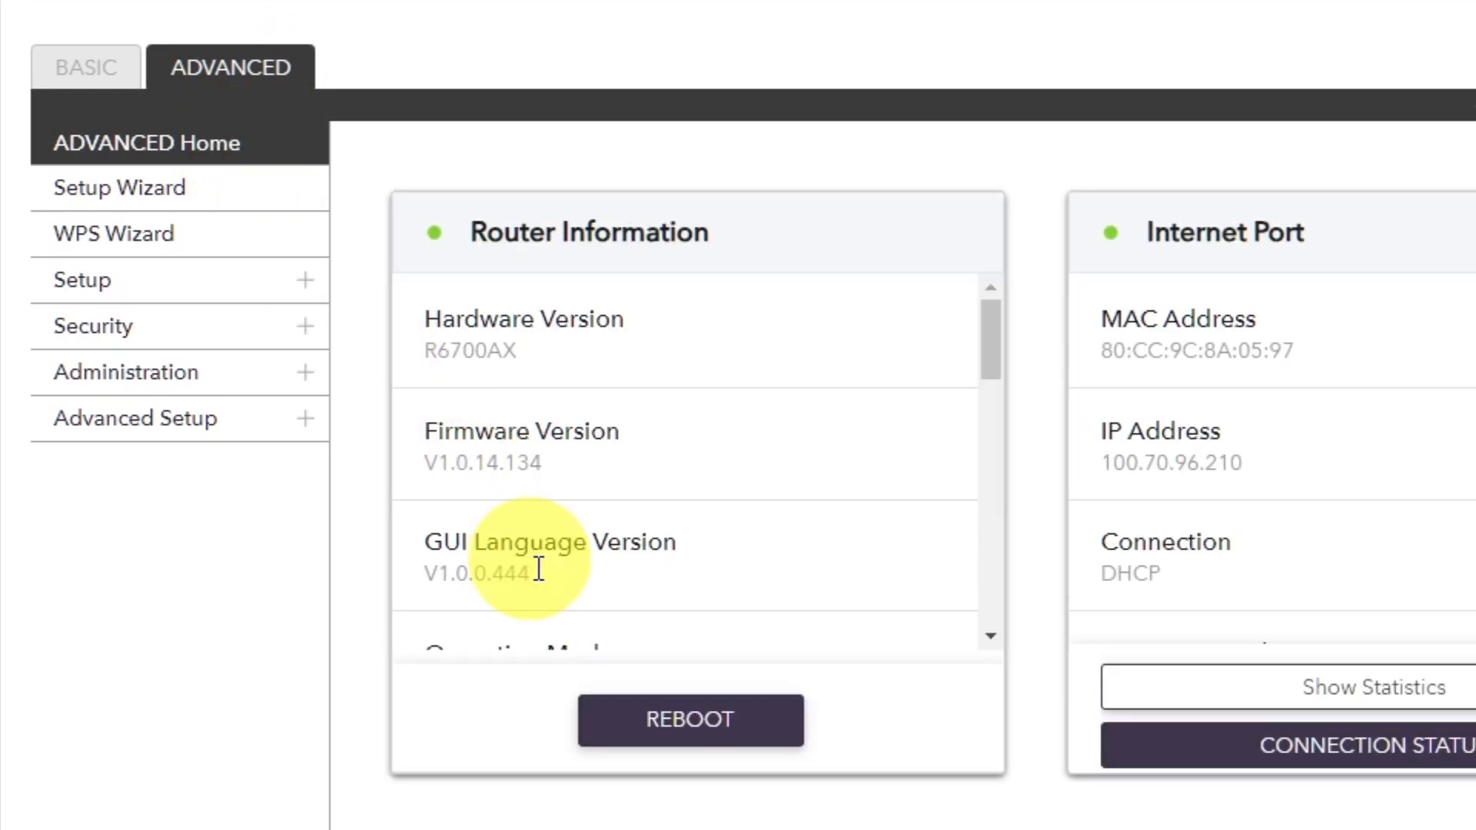
pyautogui.click(689, 719)
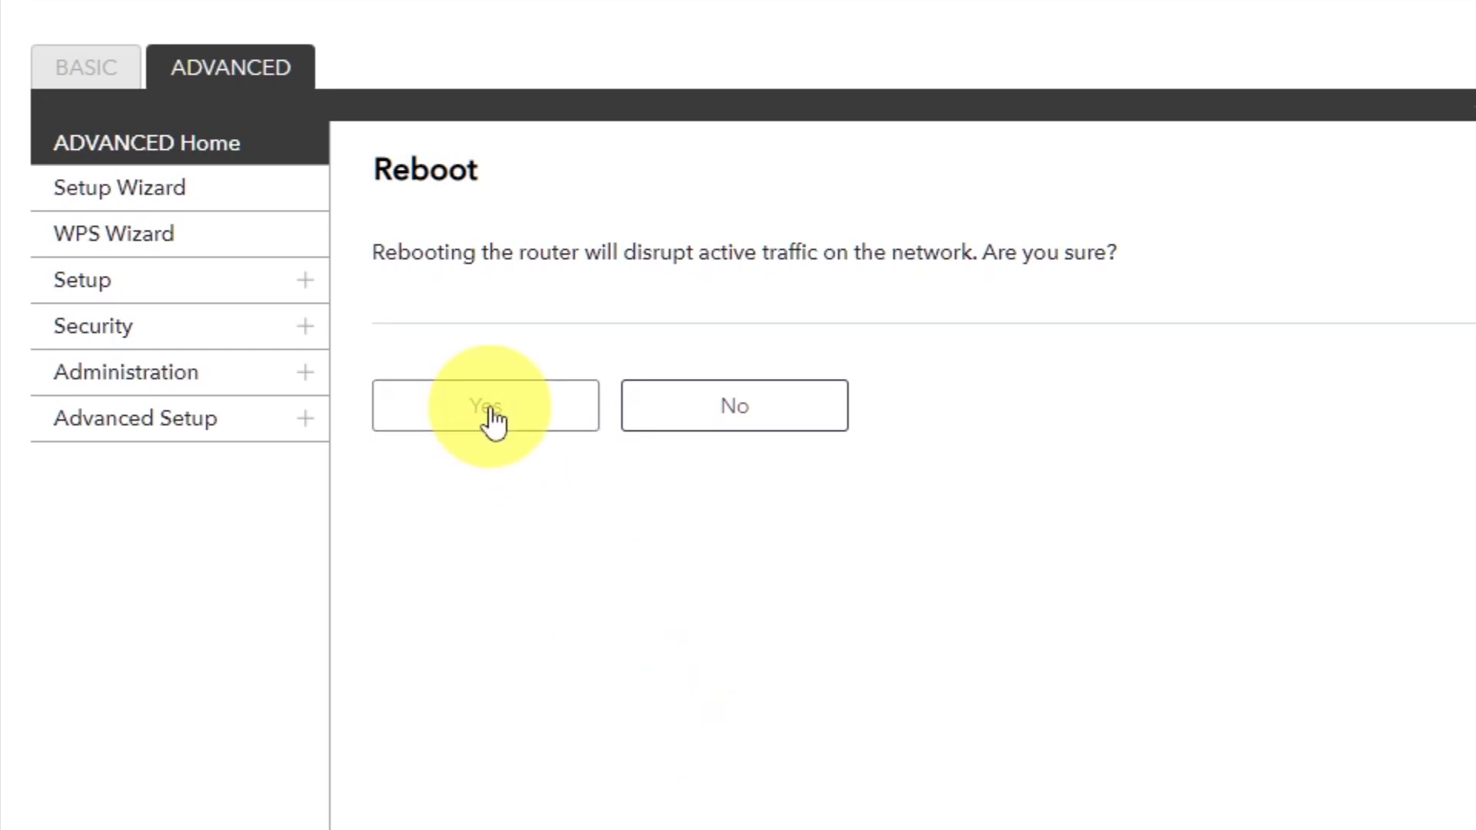
pyautogui.click(485, 405)
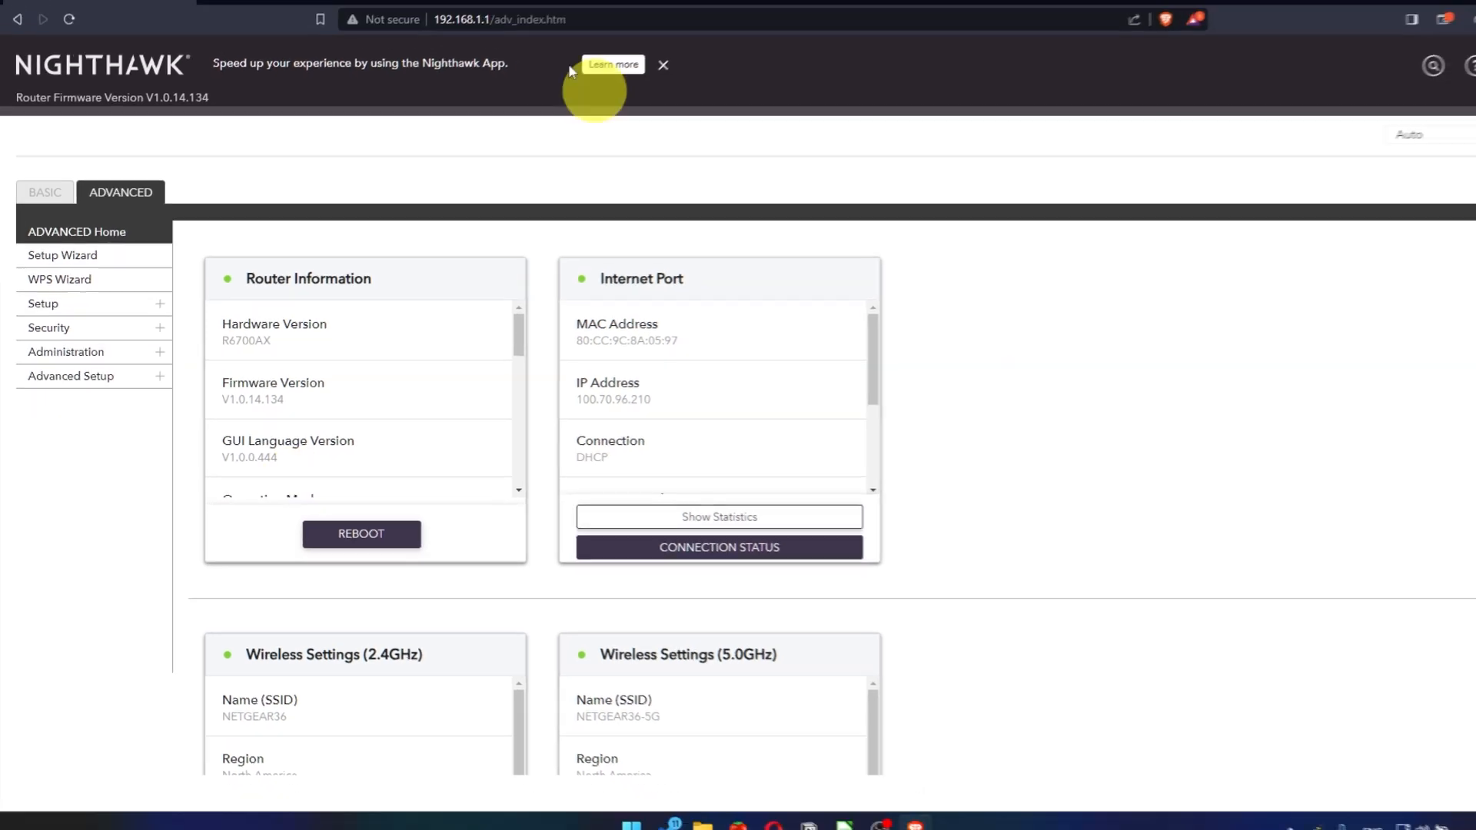
pyautogui.click(386, 12)
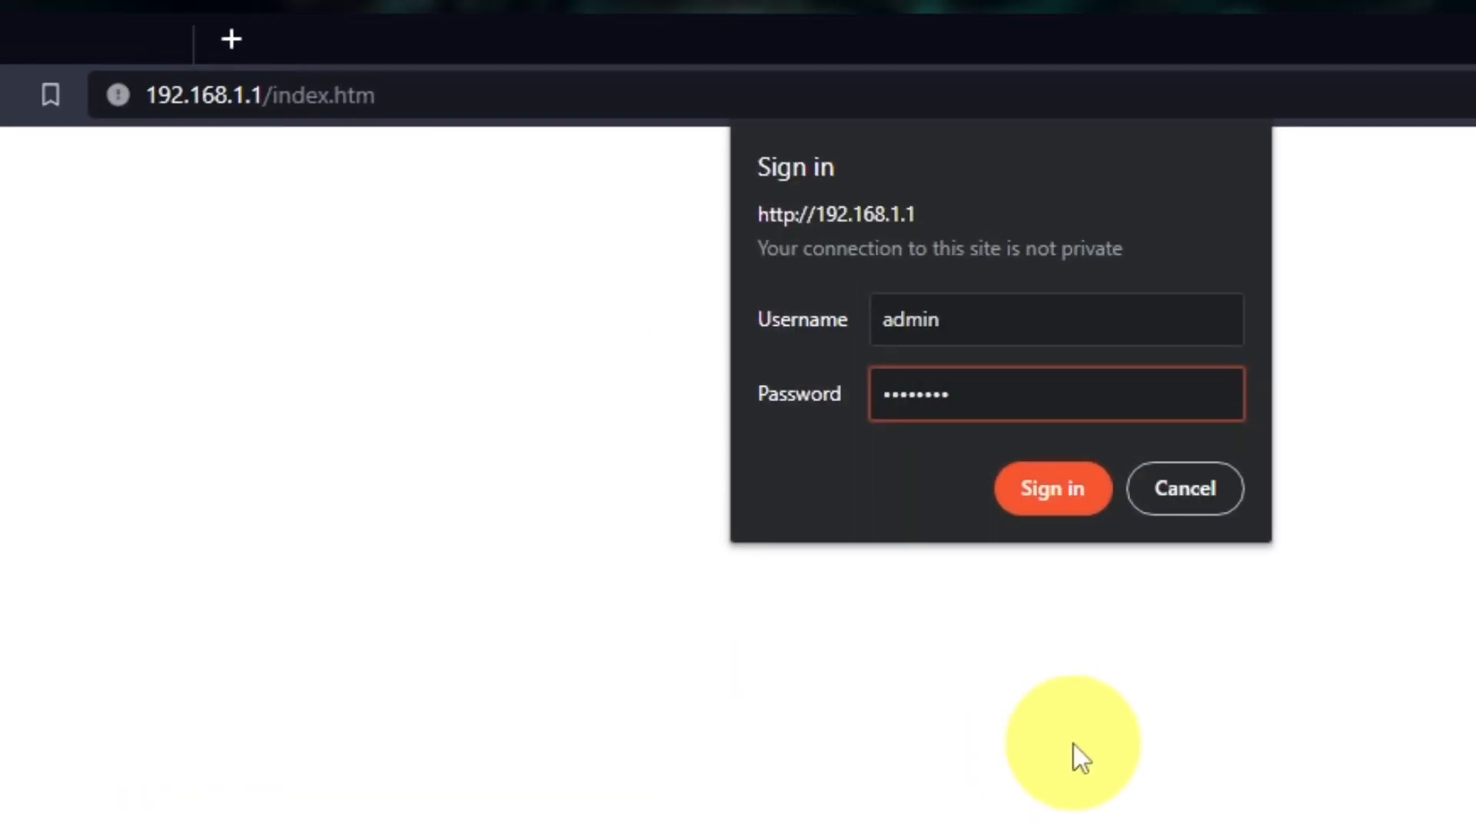
# Sign in and apply 'Use Computer MAC Address' (9c:2d:cd:30:46:d9) under BASIC > Internet.
pyautogui.click(1052, 489)
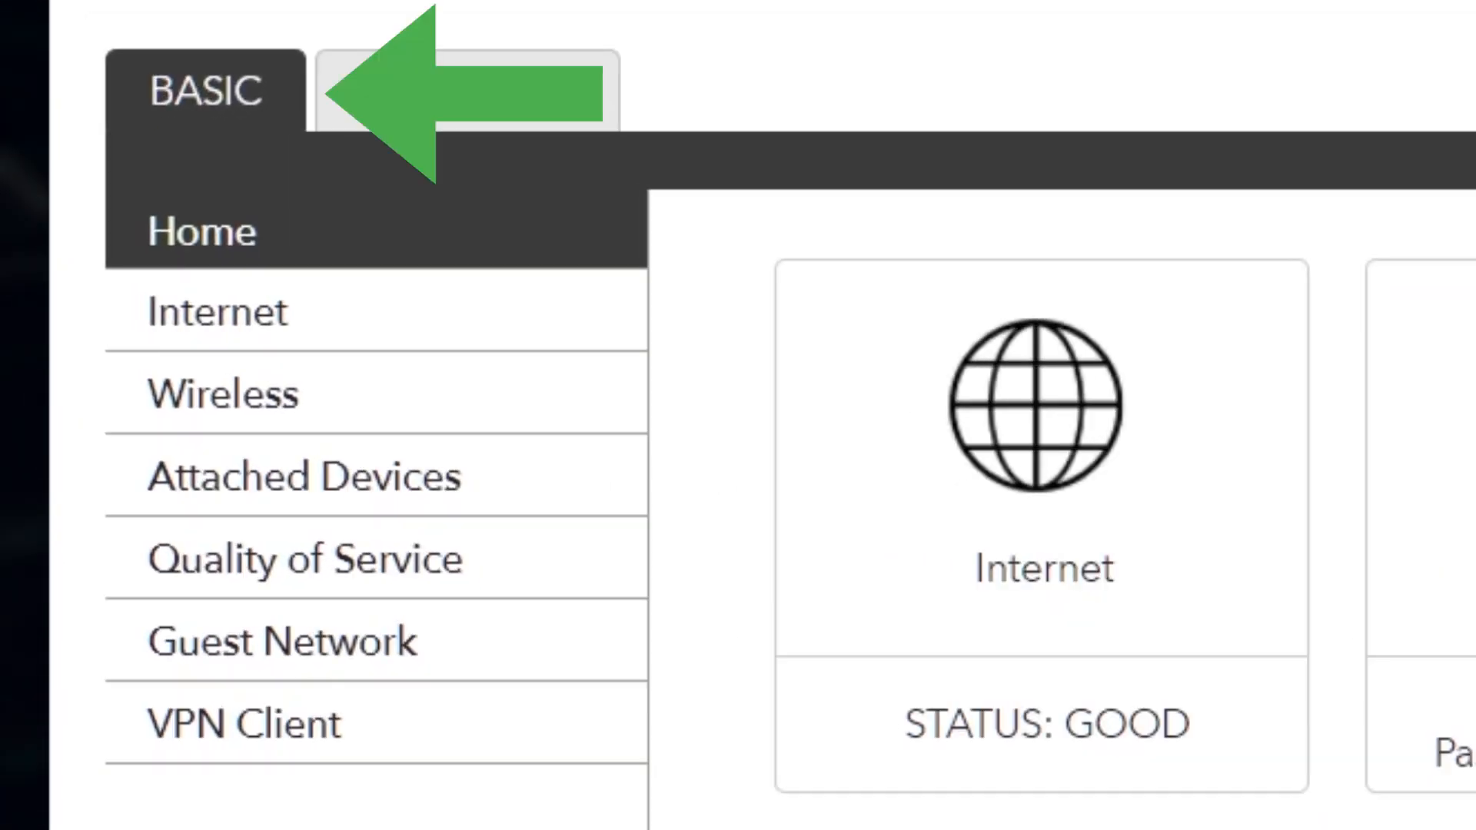
pyautogui.click(217, 313)
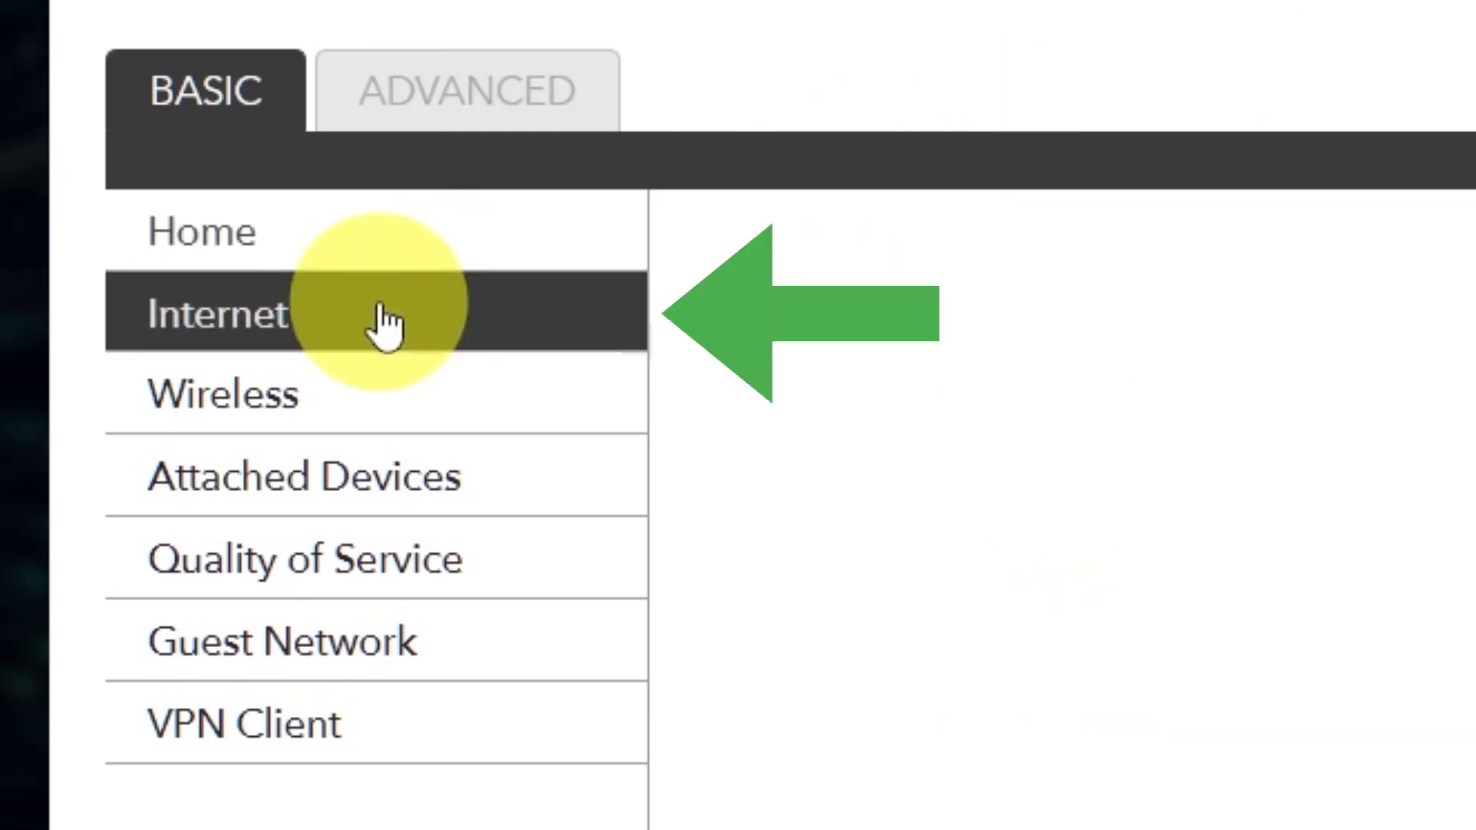
pyautogui.click(217, 314)
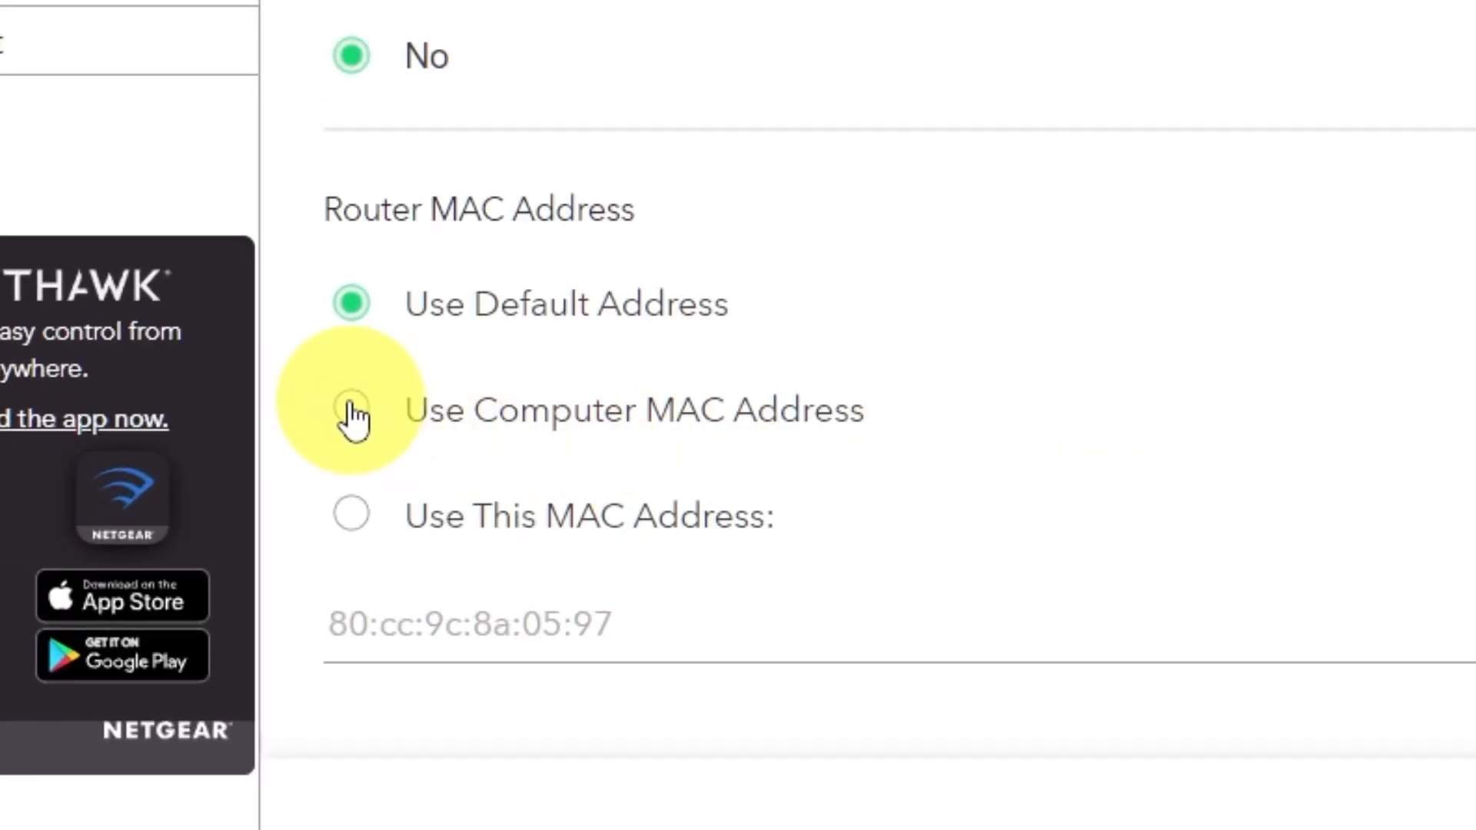
pyautogui.click(351, 410)
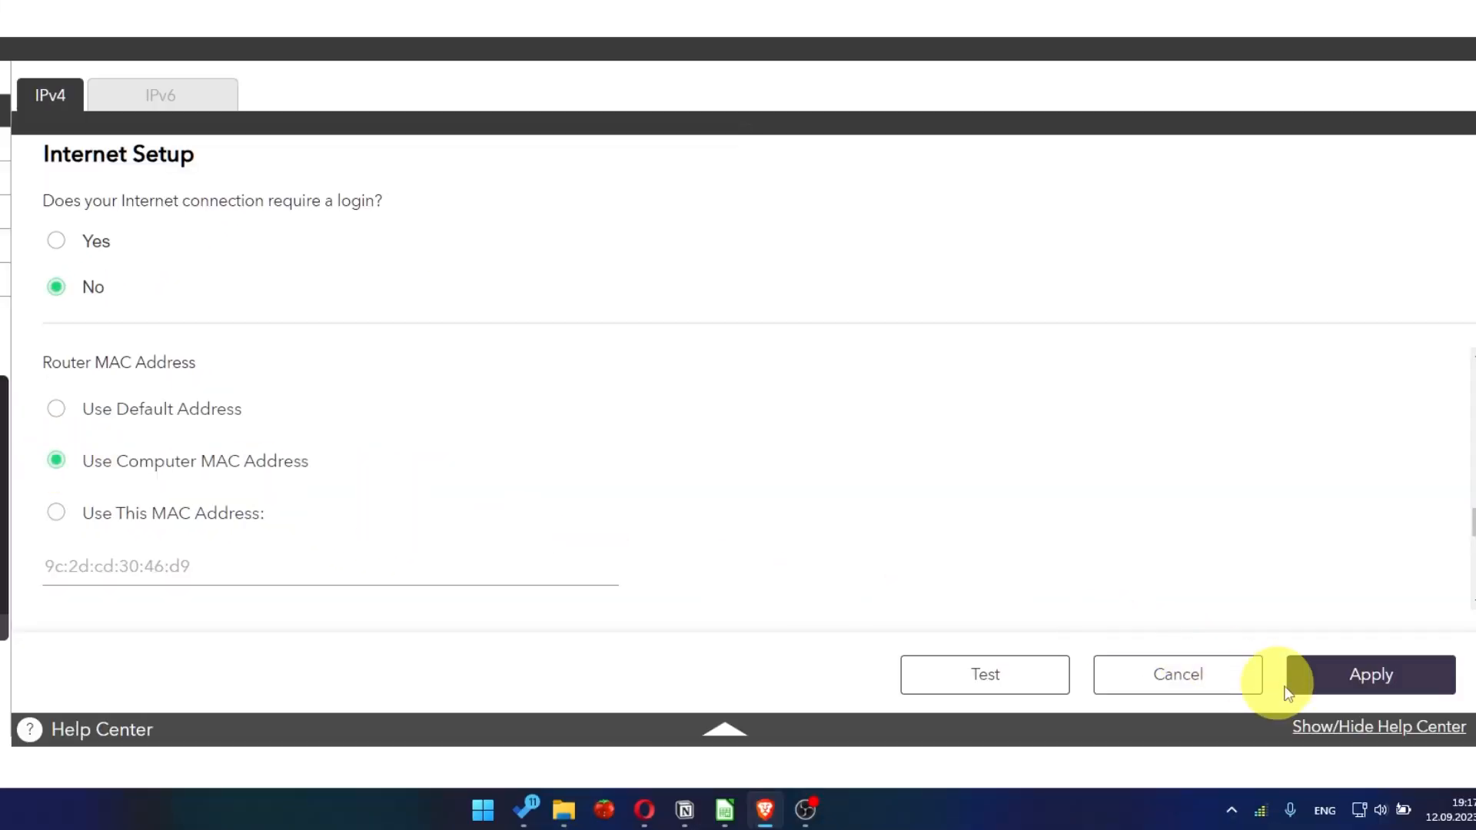
pyautogui.click(1370, 674)
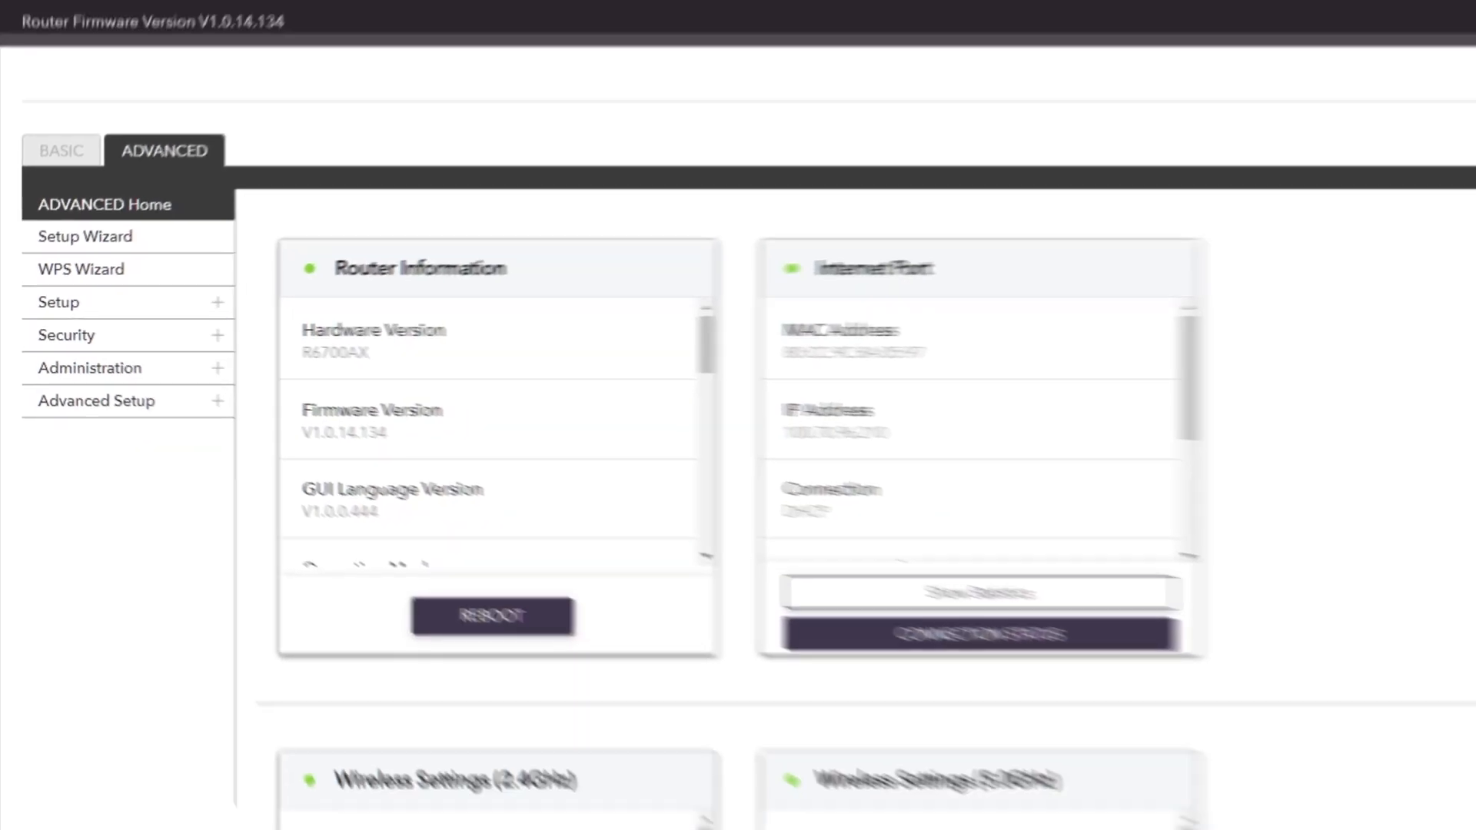
# Search Google for 'youtube' in a new Brave tab.
pyautogui.click(387, 10)
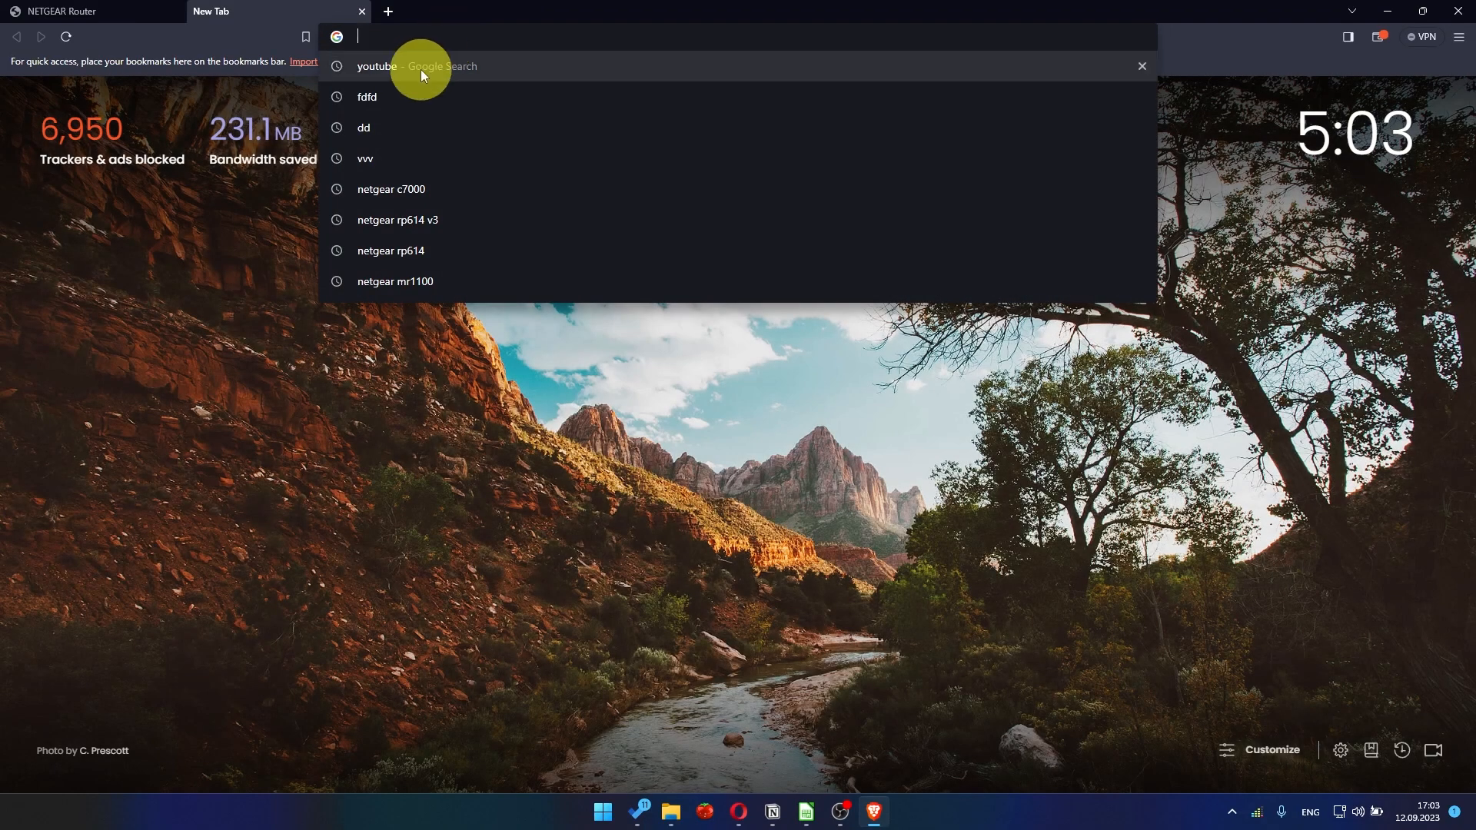
pyautogui.click(415, 66)
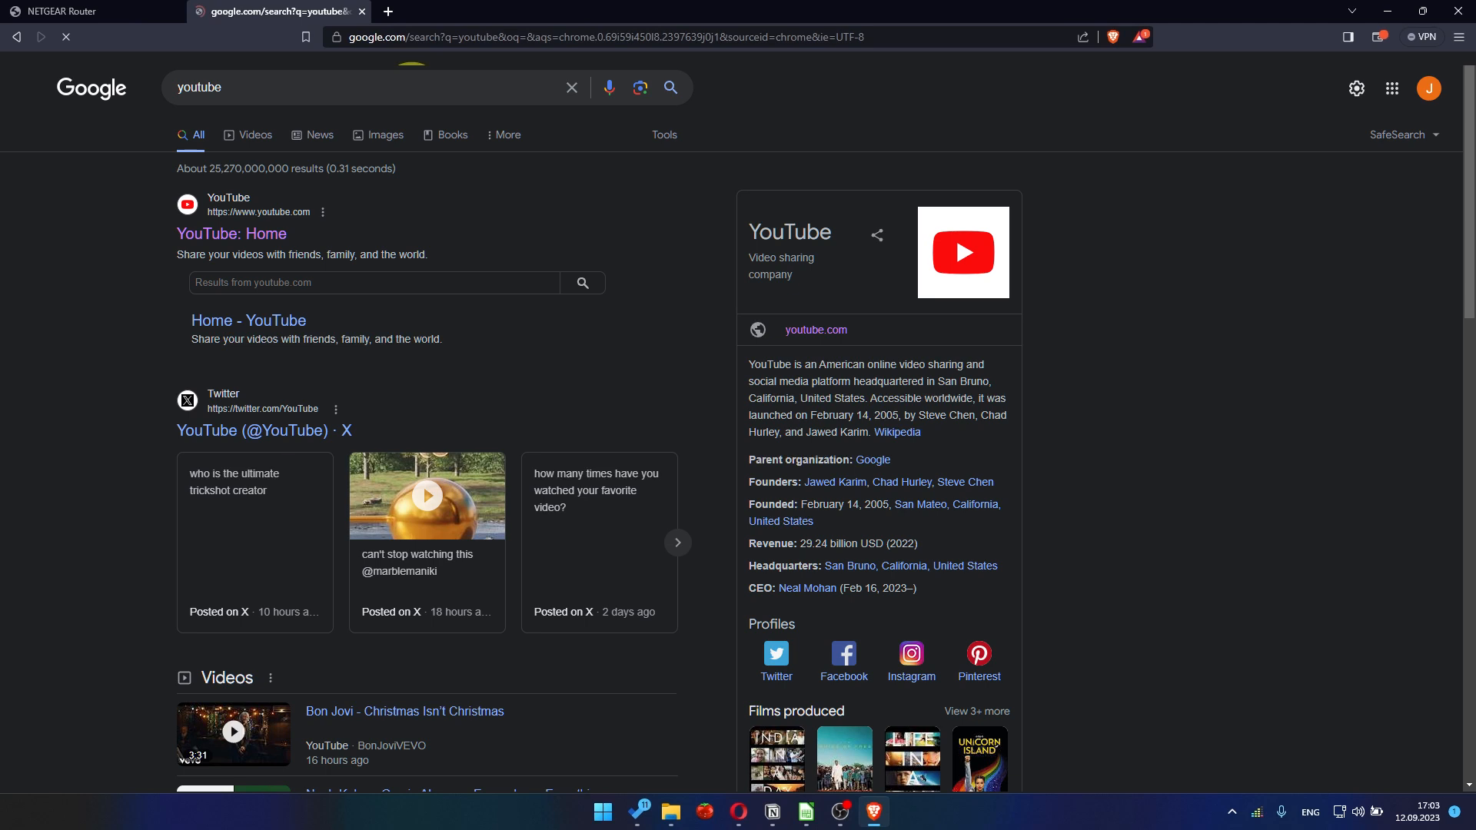